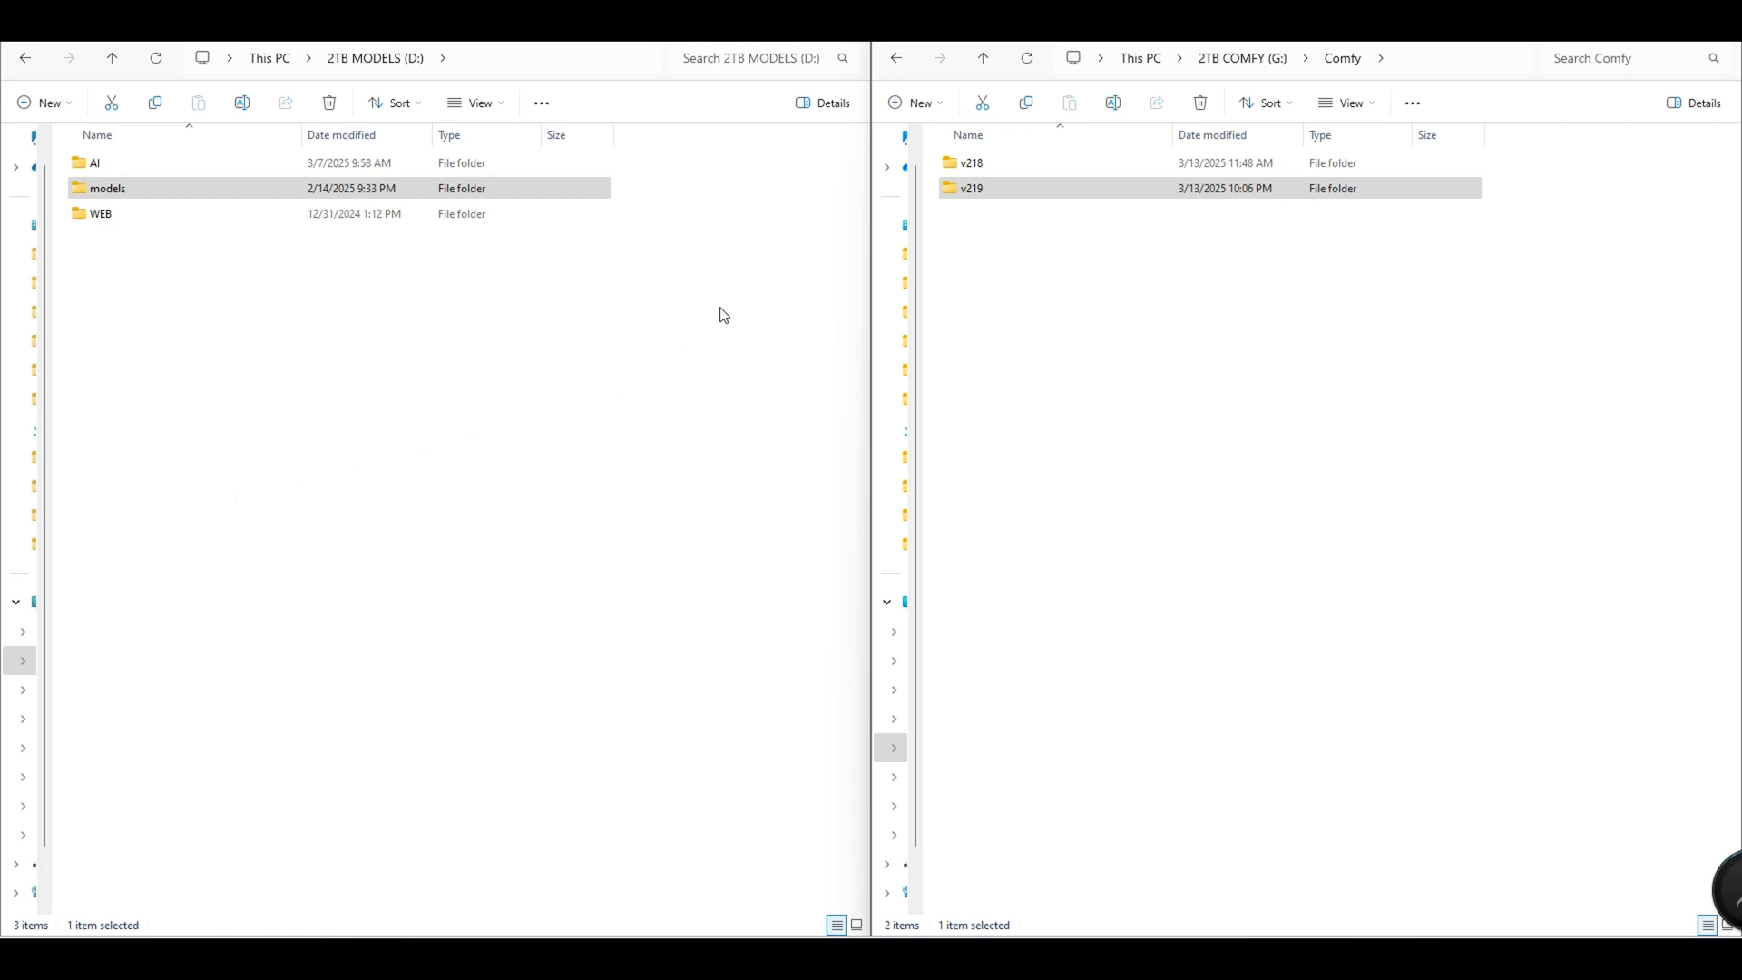
{"action": "mouse_move", "coordinate": [816, 234]}
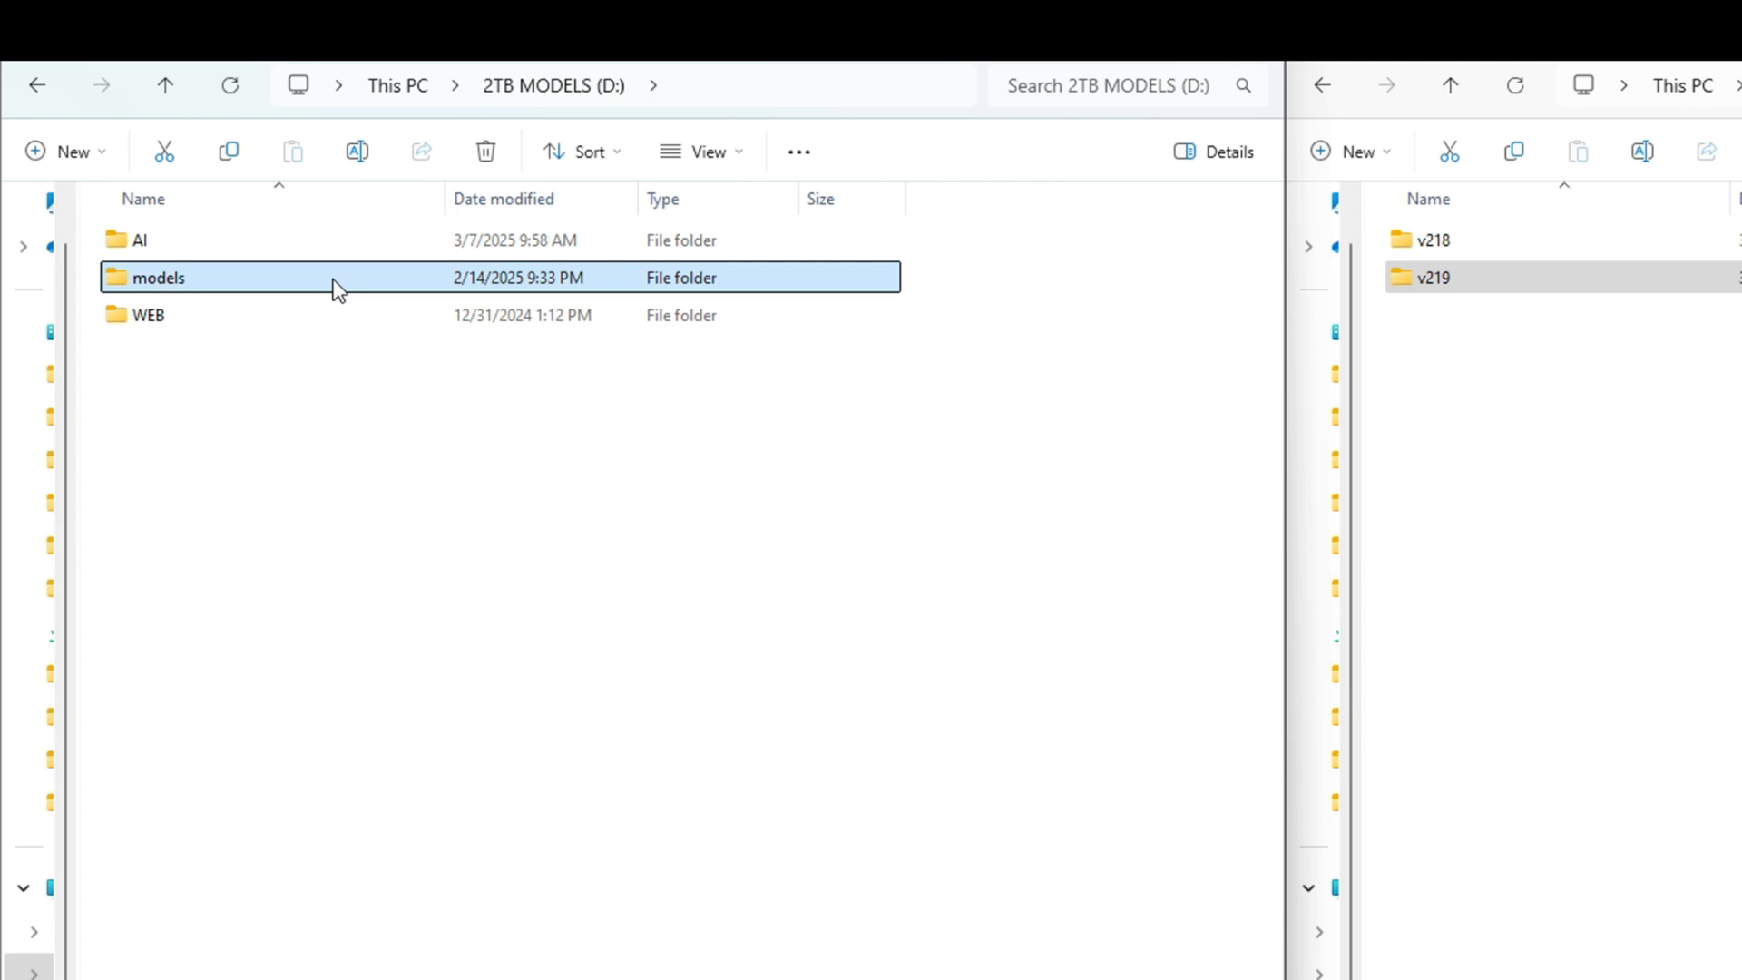
{"action": "mouse_move", "coordinate": [655, 86]}
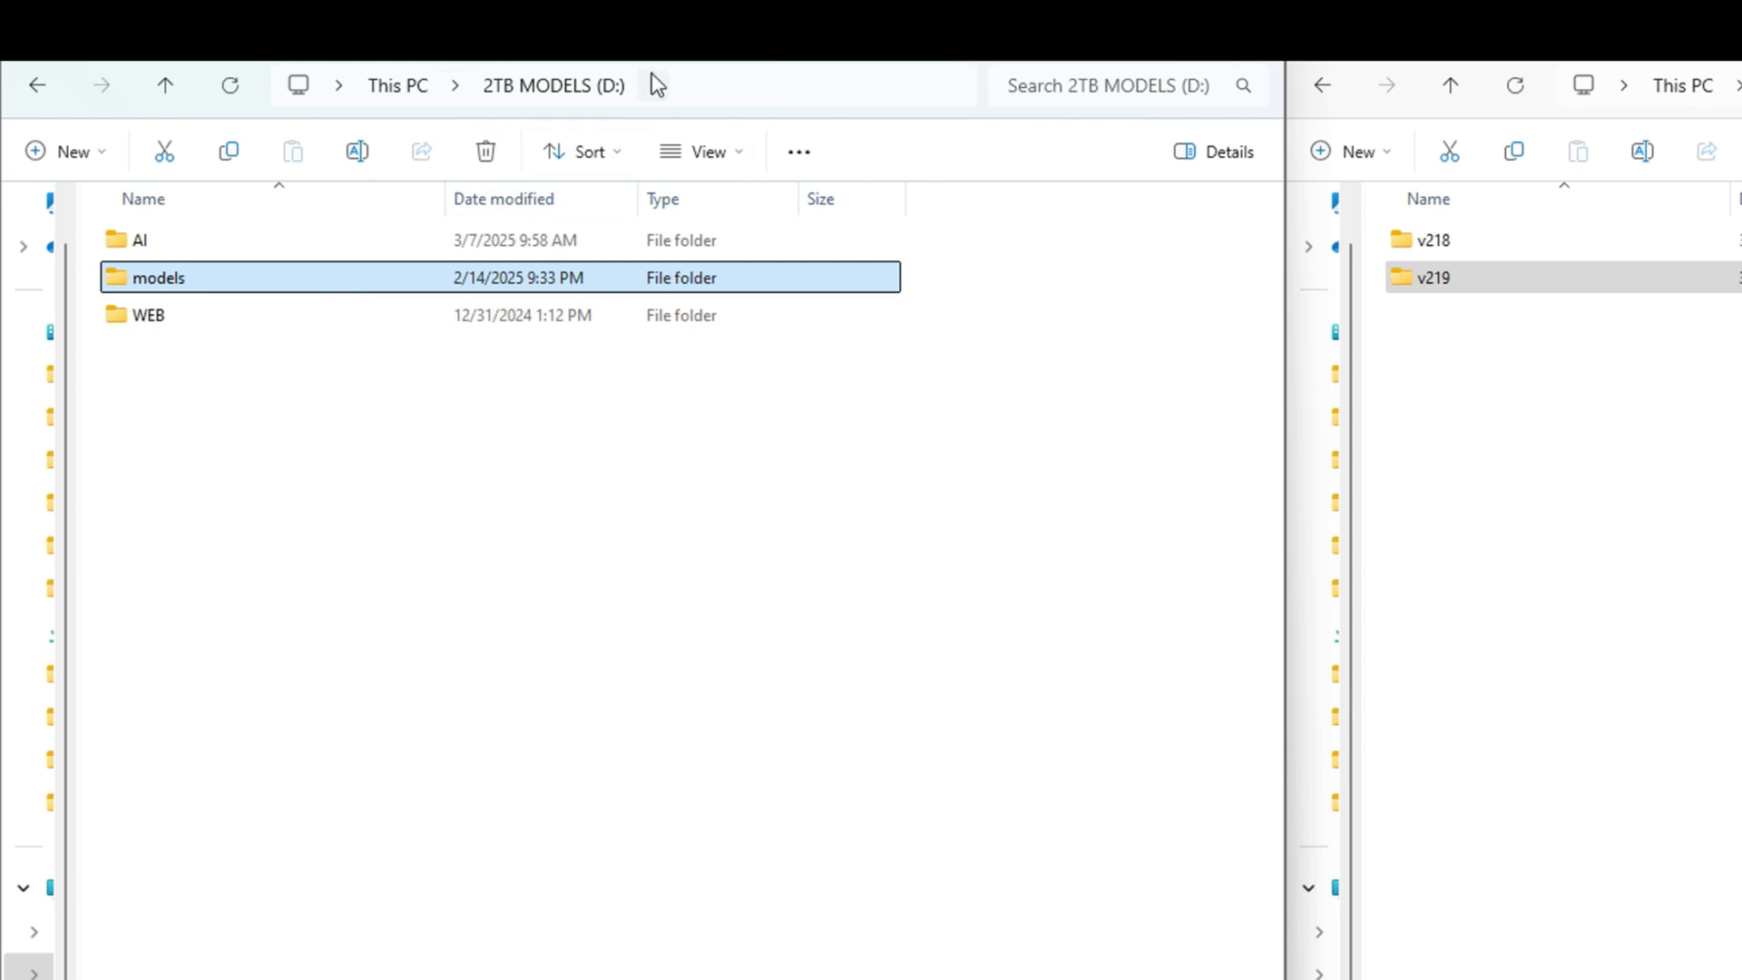
{"action": "mouse_move", "coordinate": [360, 195]}
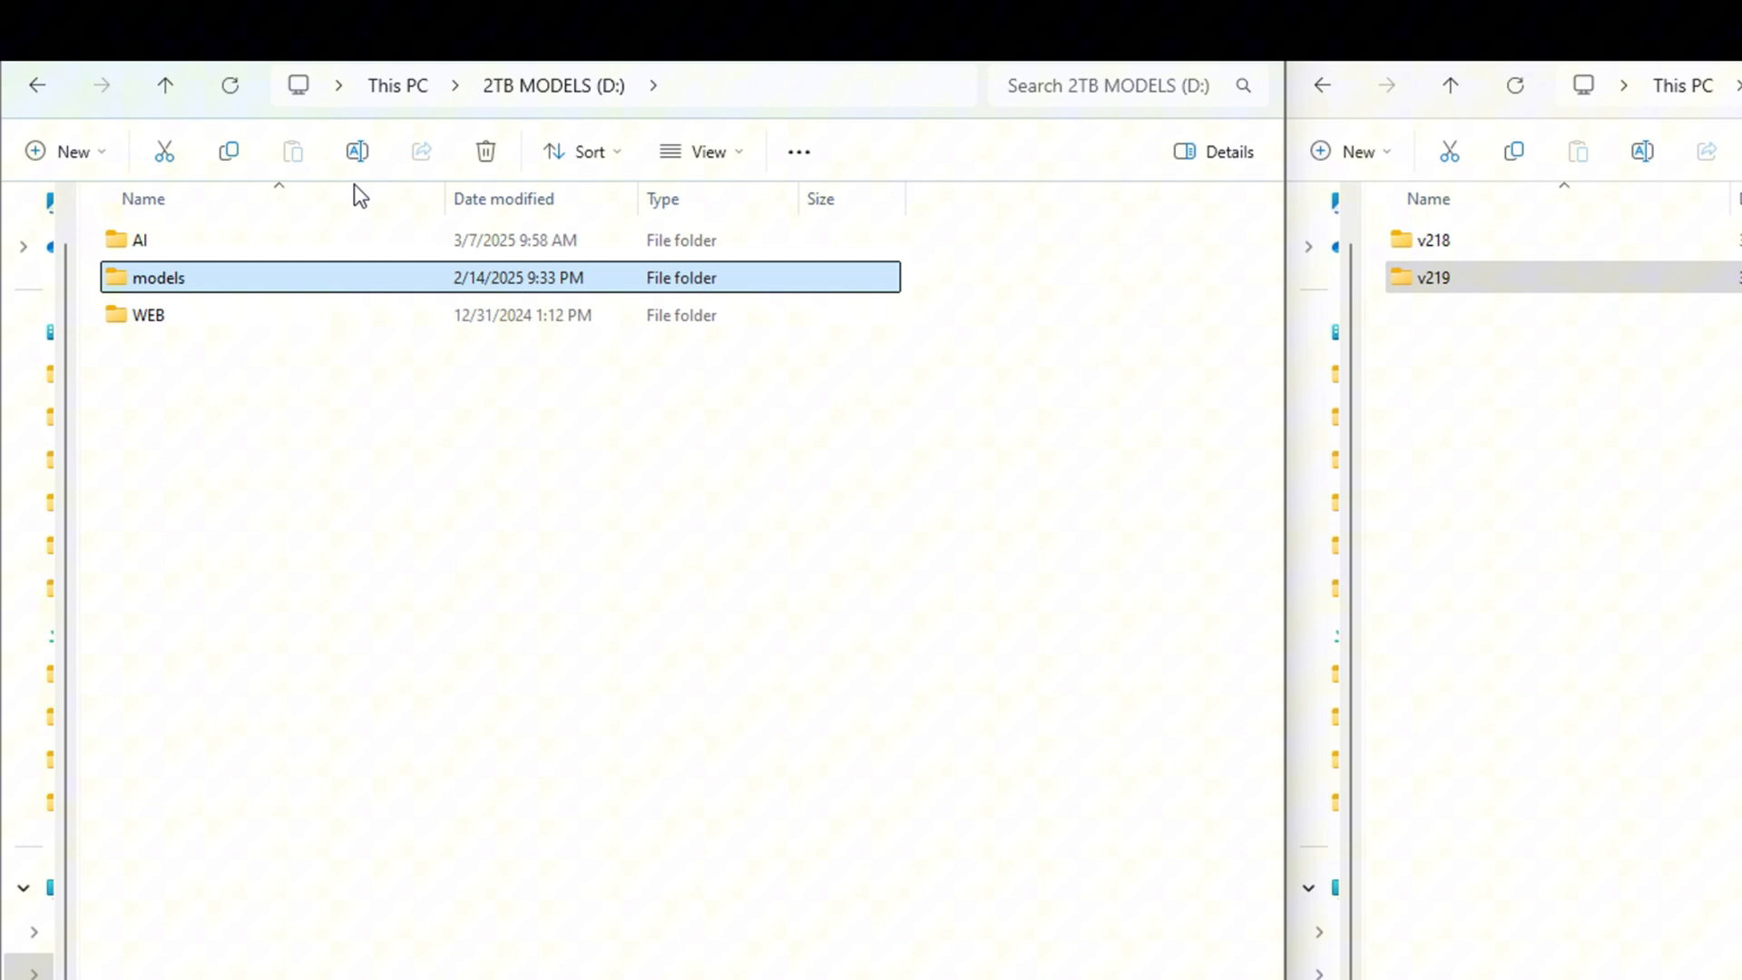
- Run v218's SYMLINK ADD script as administrator and give it D:\models as the models path
{"action": "right_click", "coordinate": [157, 278]}
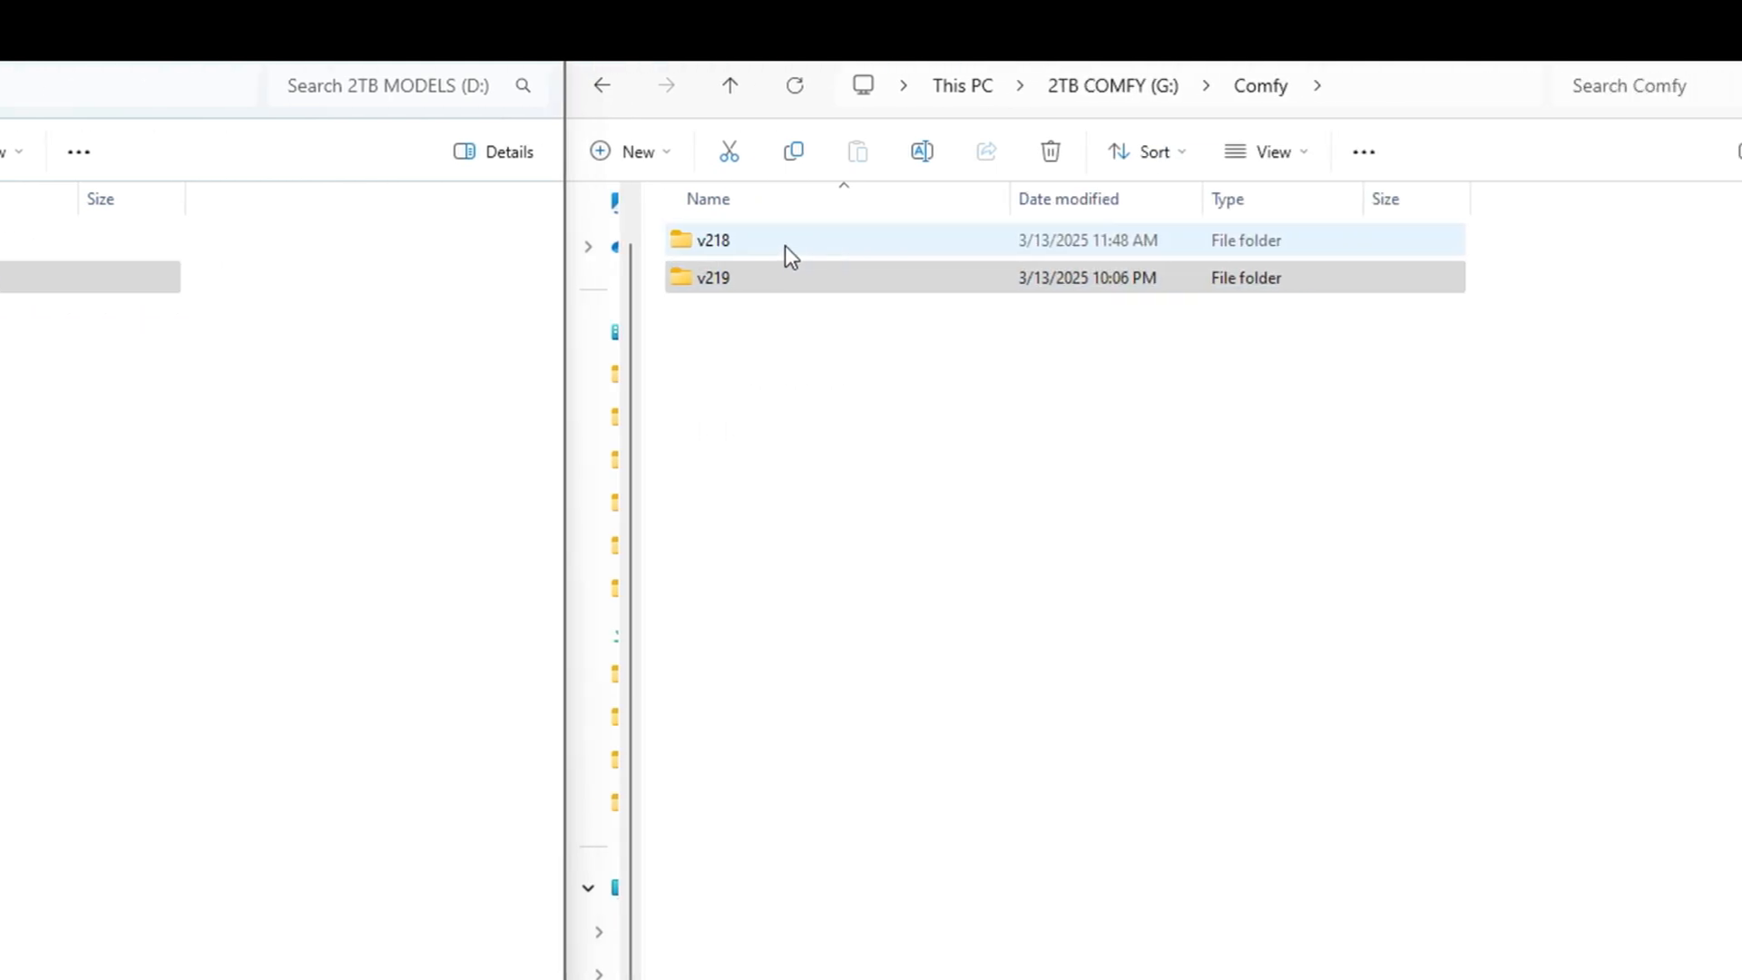
{"action": "double_click", "coordinate": [712, 239]}
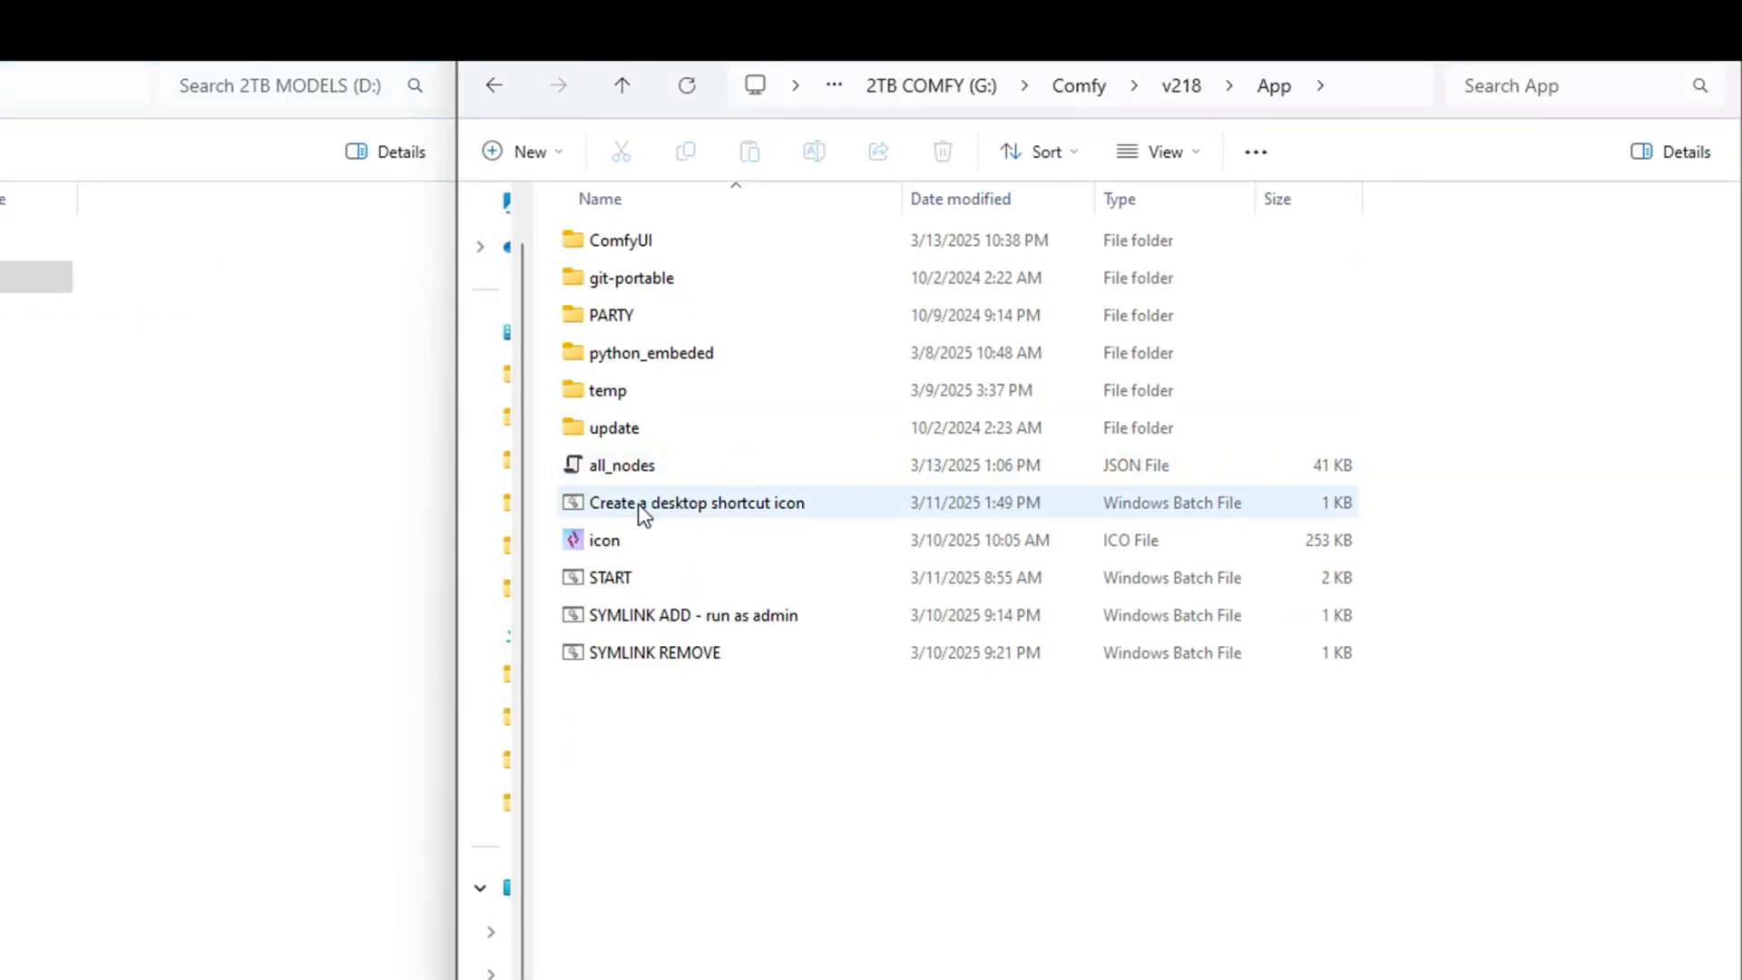
{"action": "right_click", "coordinate": [690, 615]}
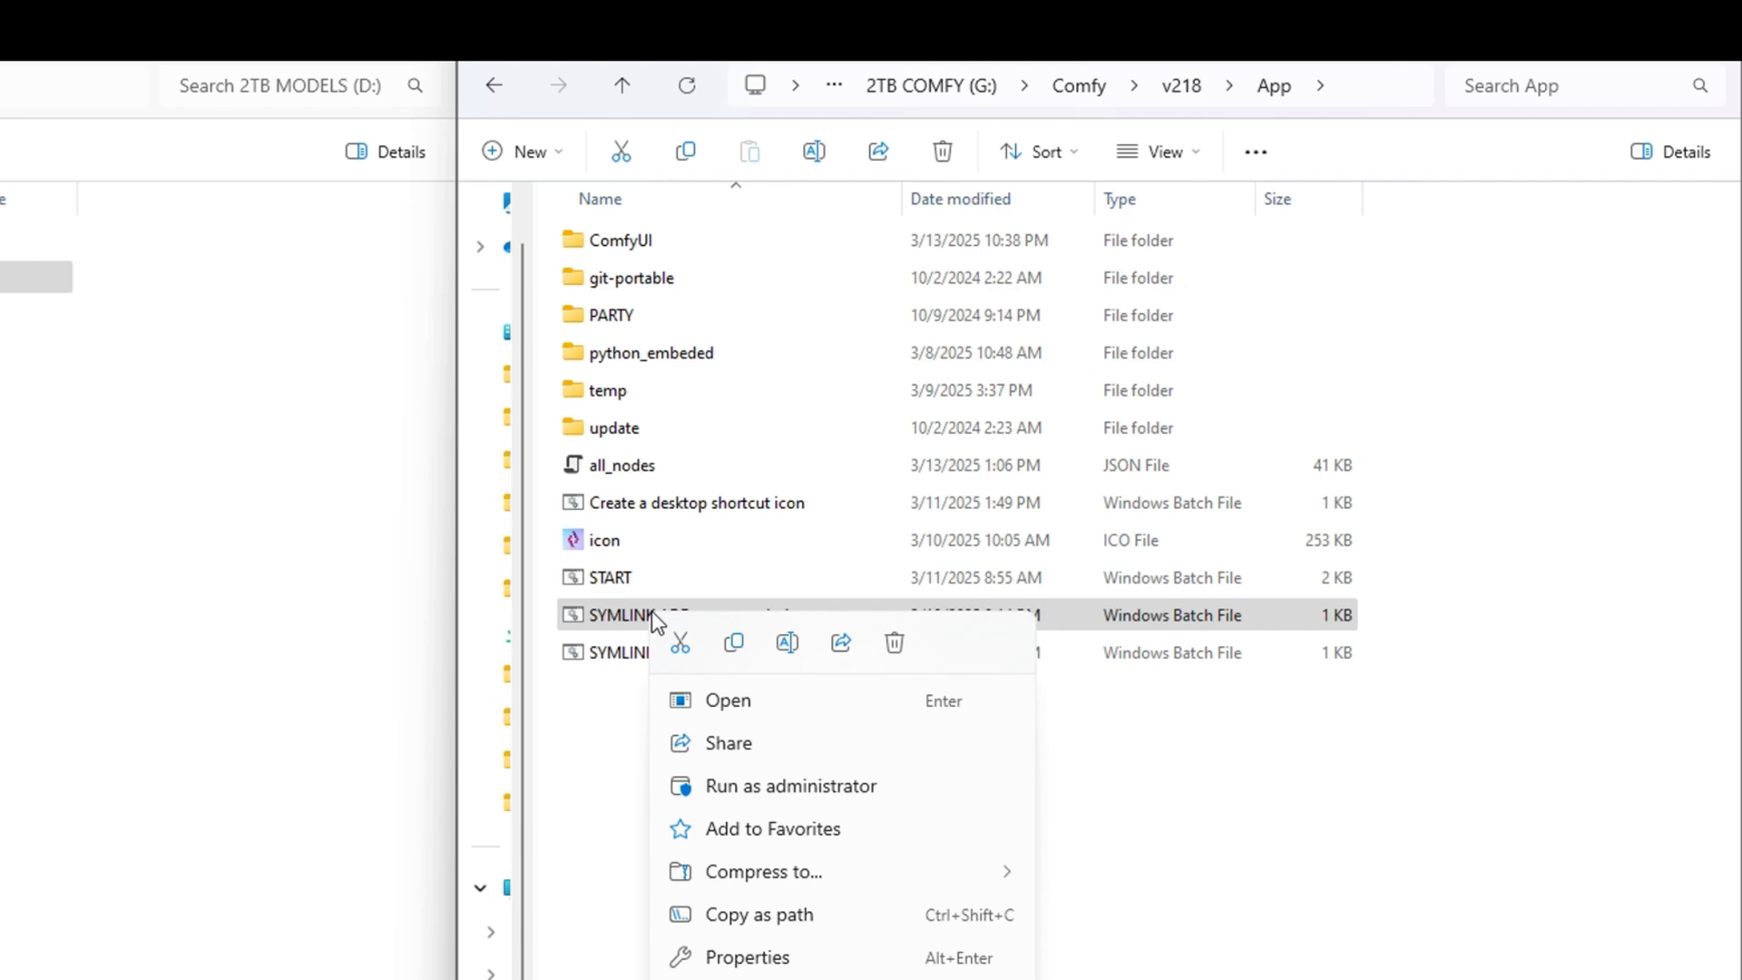
{"action": "mouse_move", "coordinate": [801, 975]}
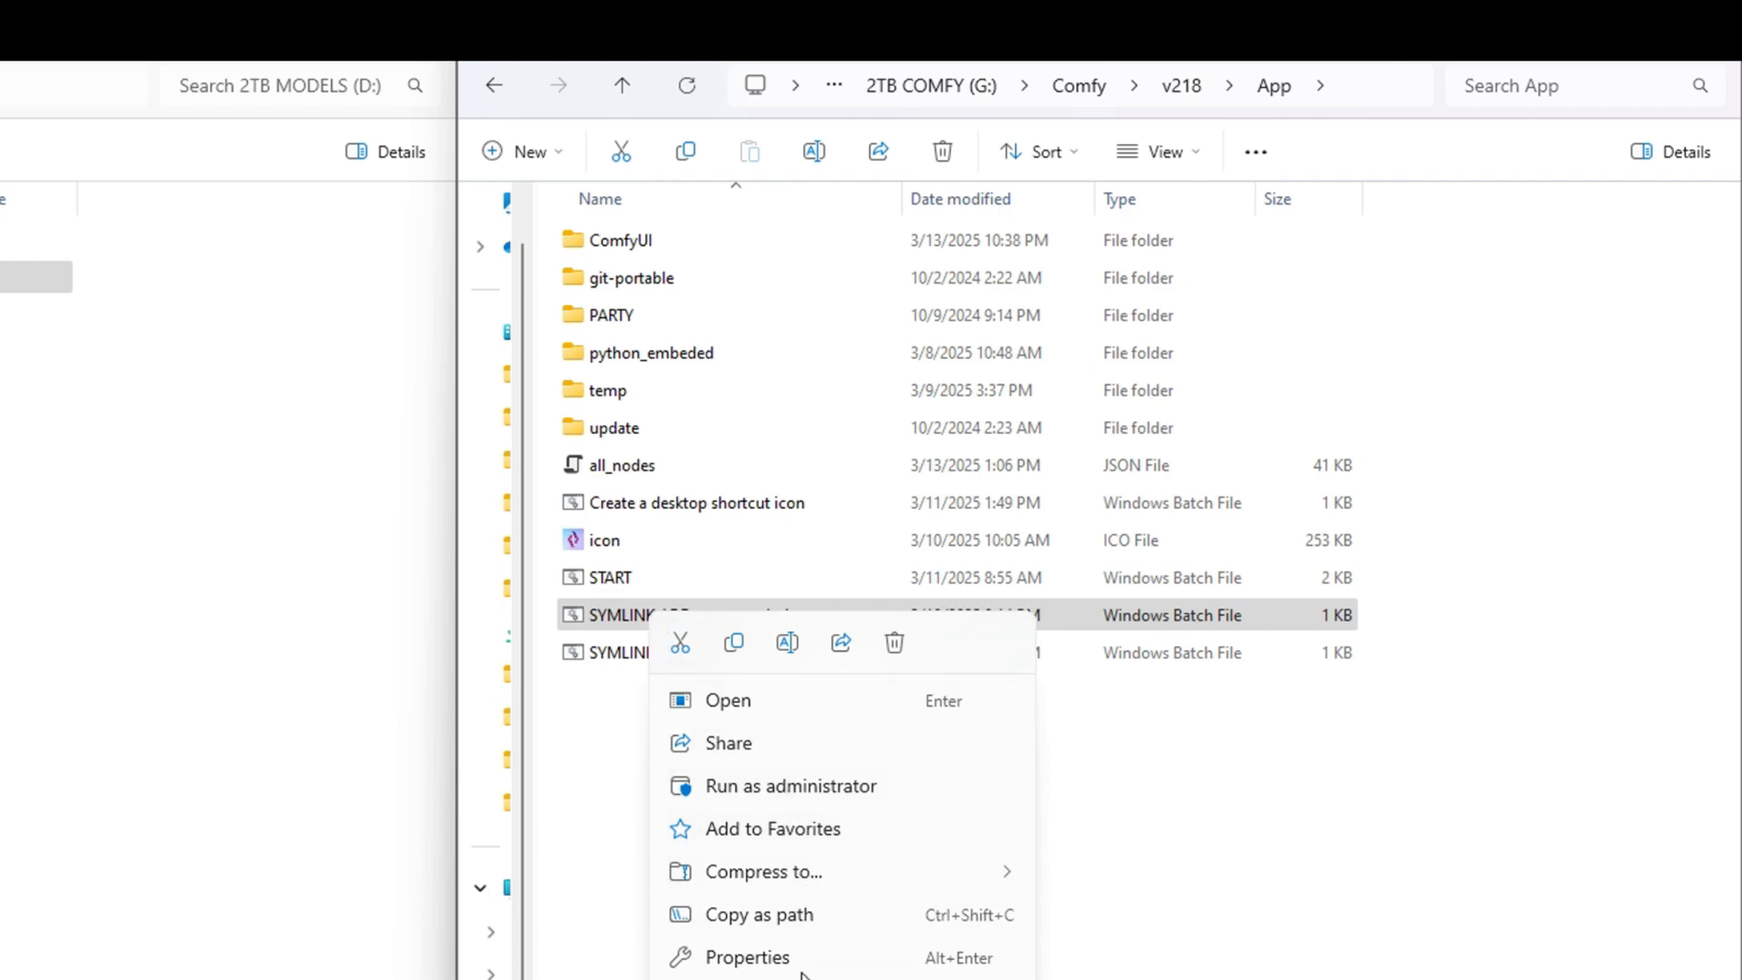
{"action": "left_click", "coordinate": [790, 786]}
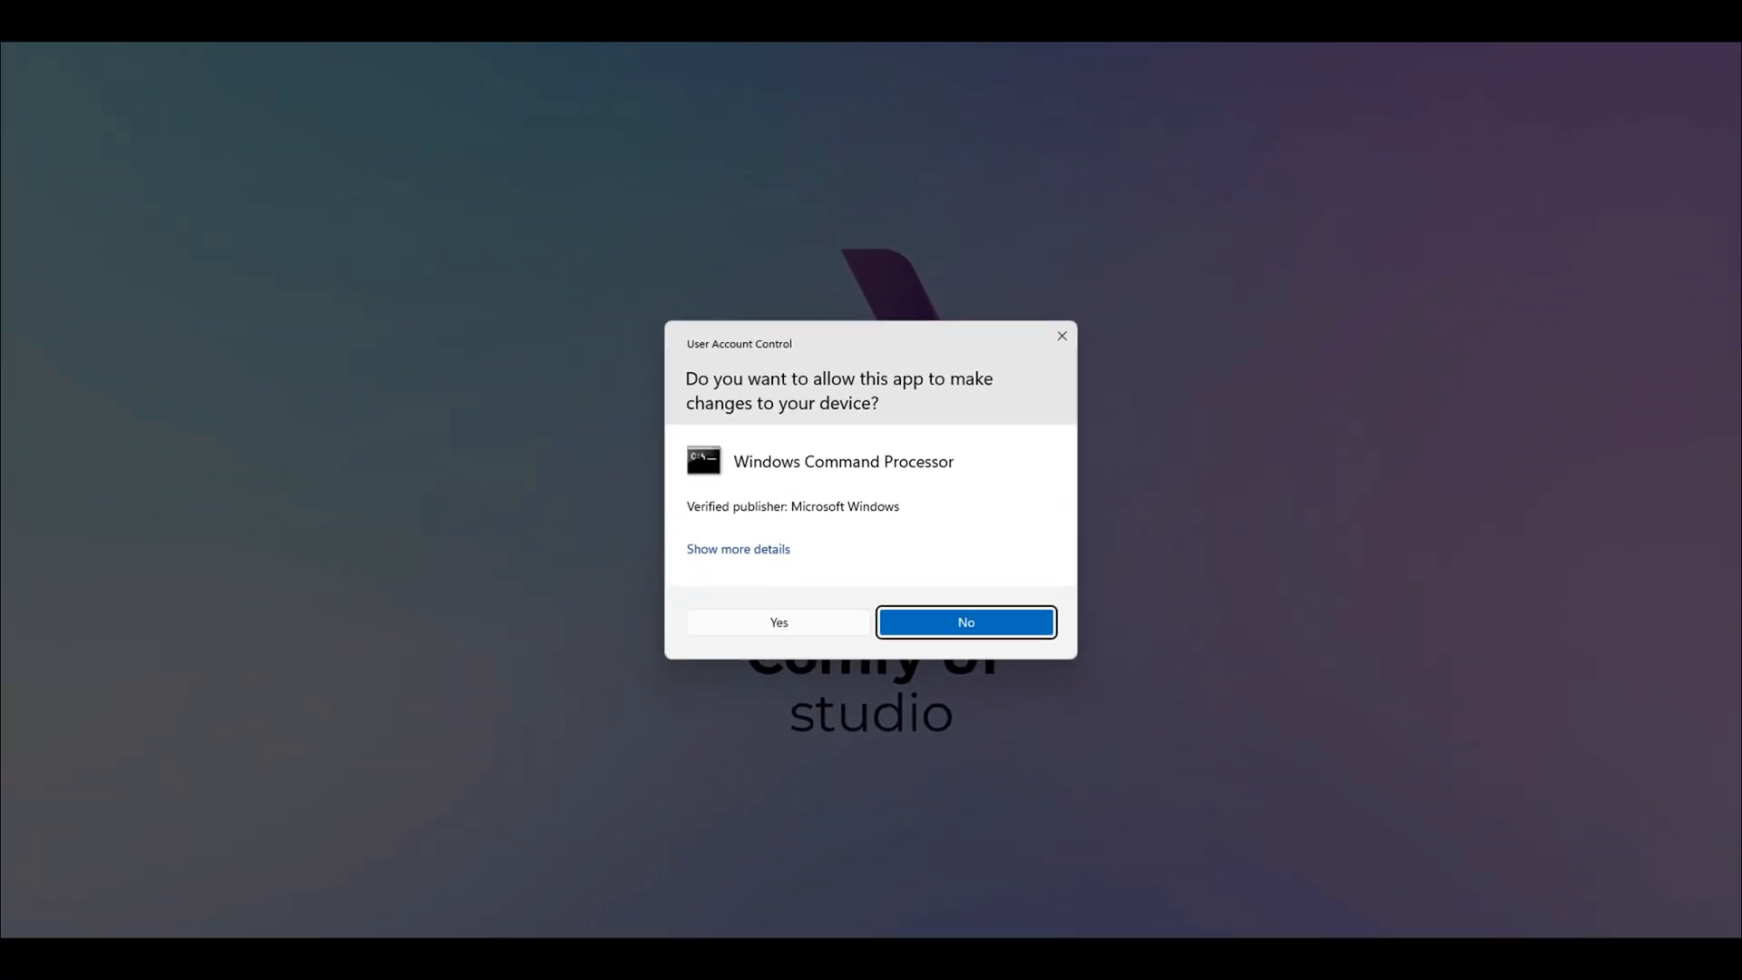
{"action": "left_click", "coordinate": [778, 623]}
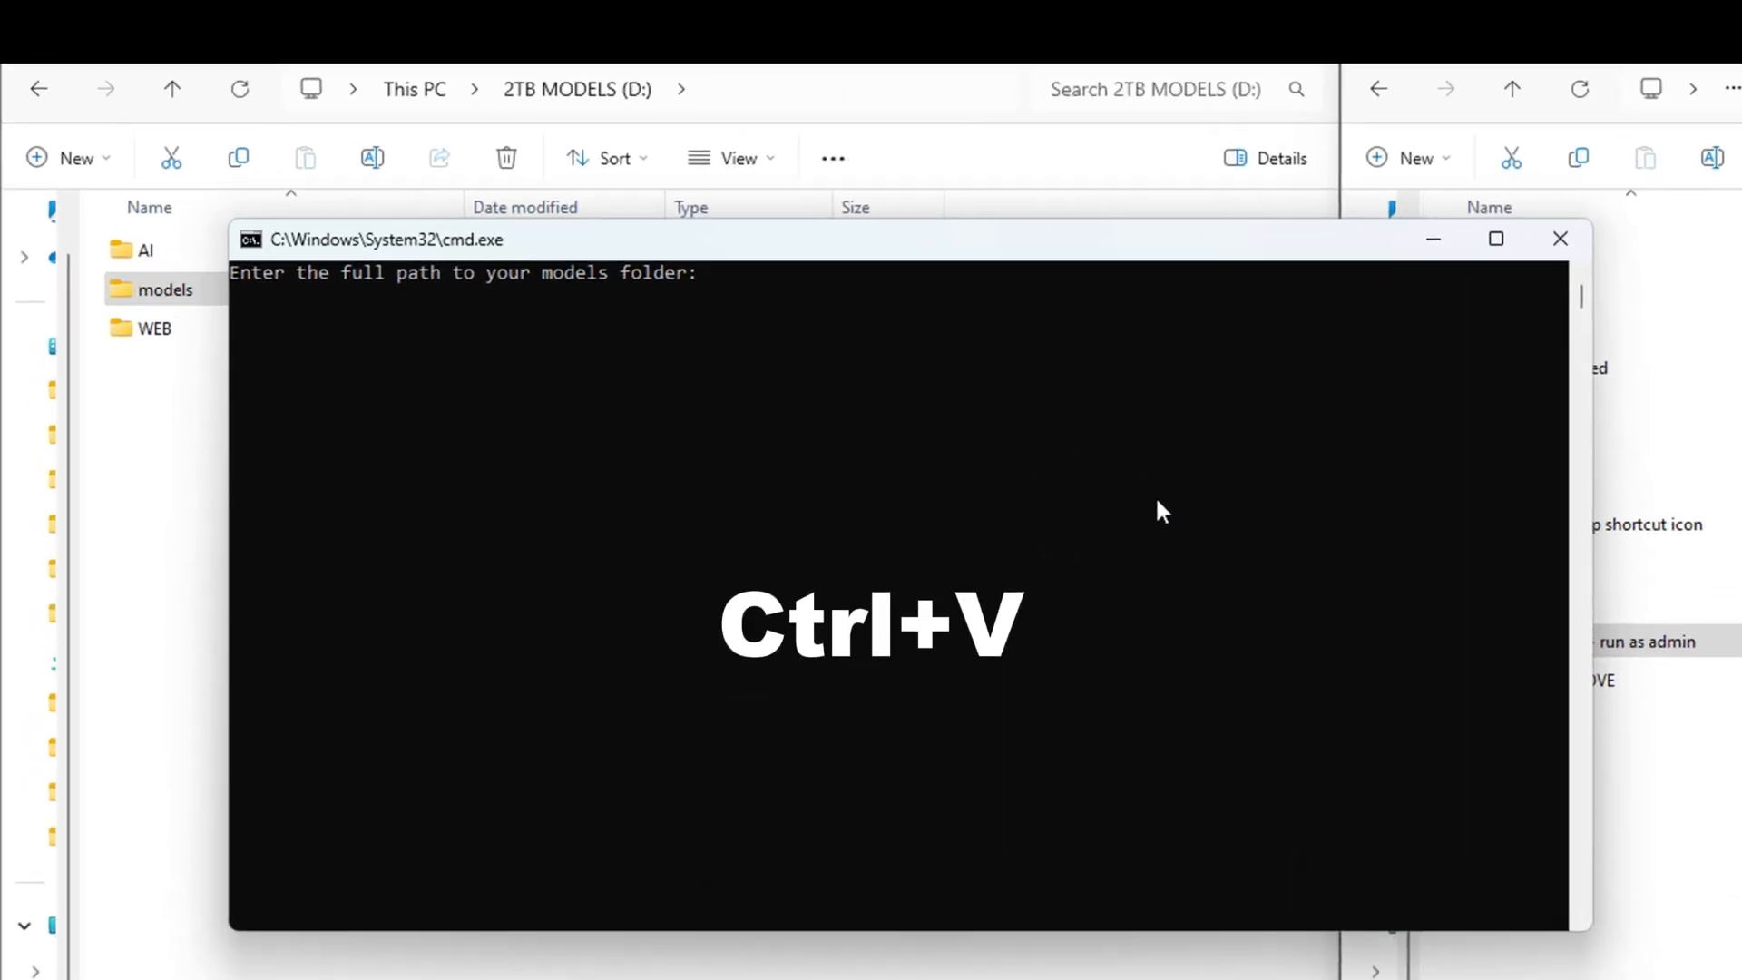
{"action": "key", "text": "ctrl+v"}
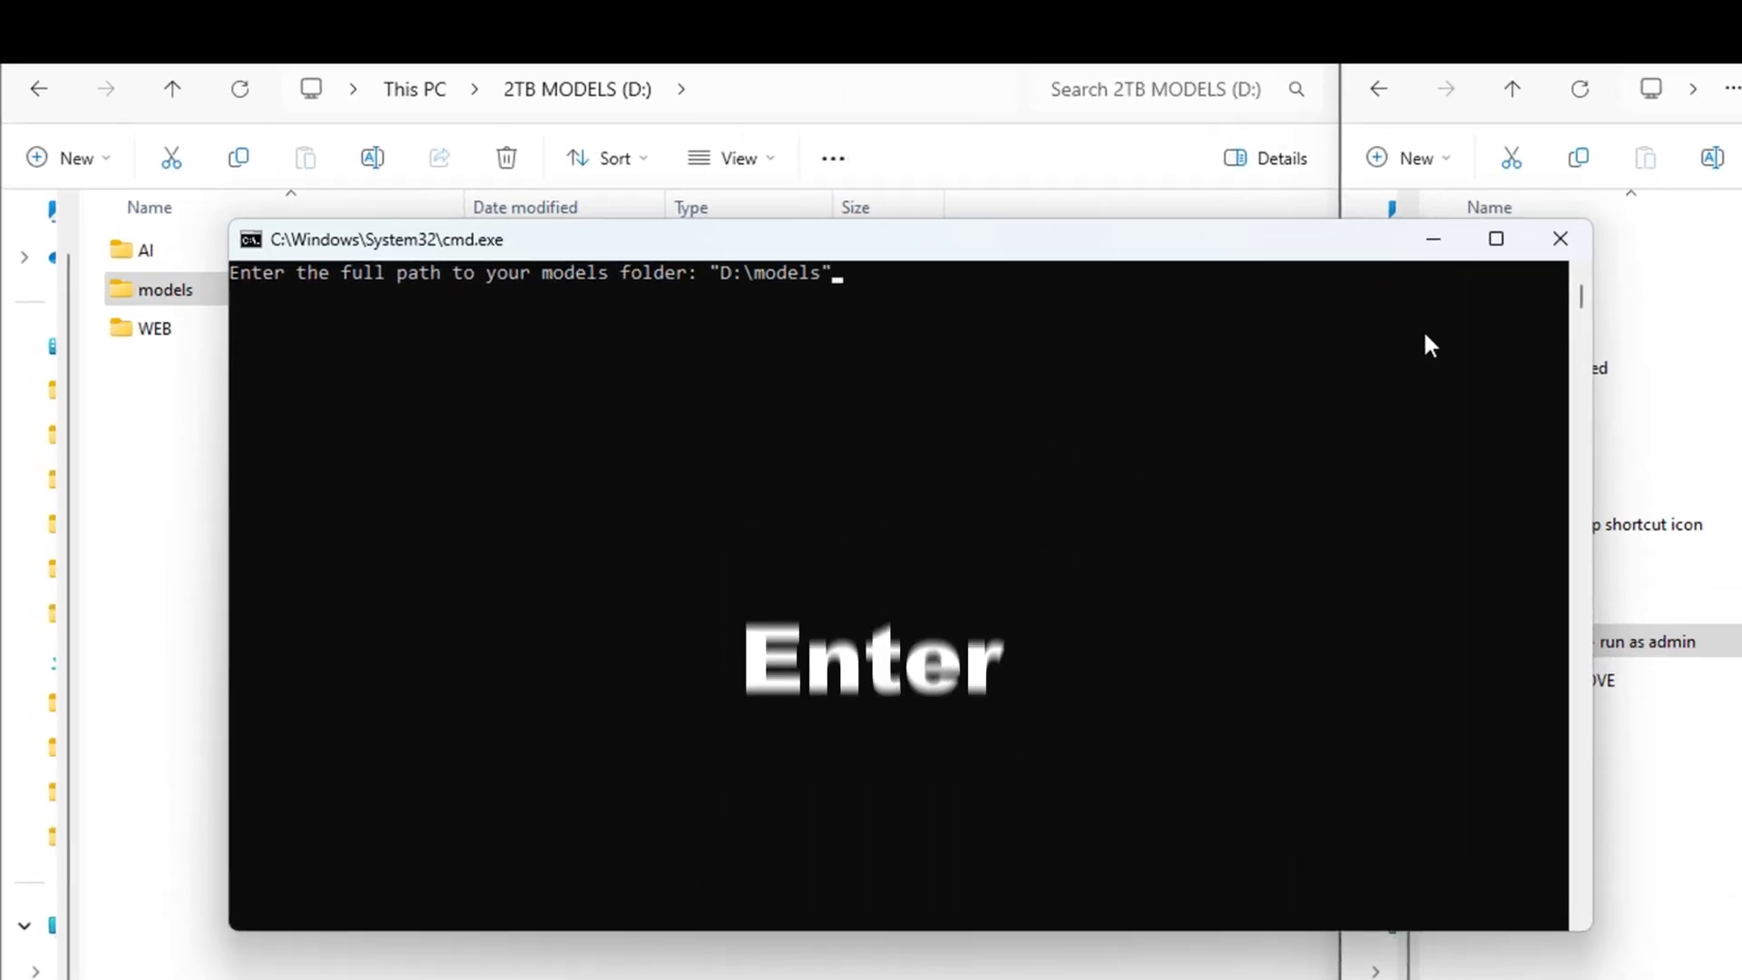
{"action": "key", "text": "Return"}
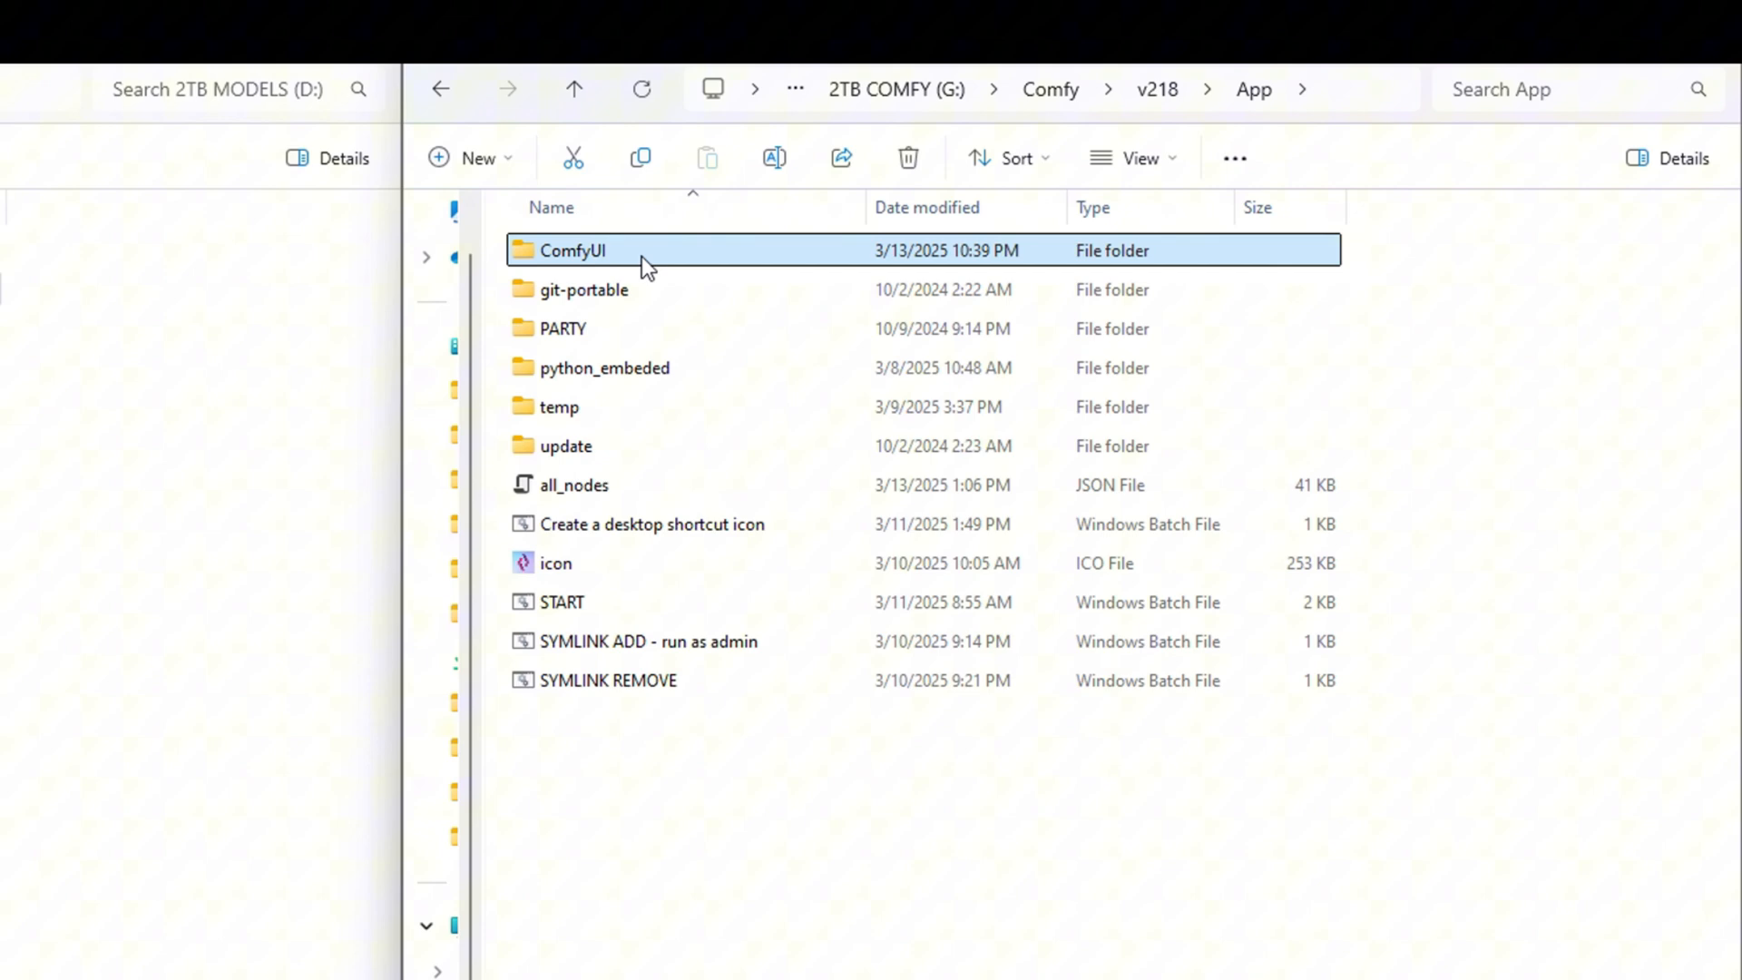
- View v218's ComfyUI folder showing the linked models folder and models1
{"action": "double_click", "coordinate": [571, 250]}
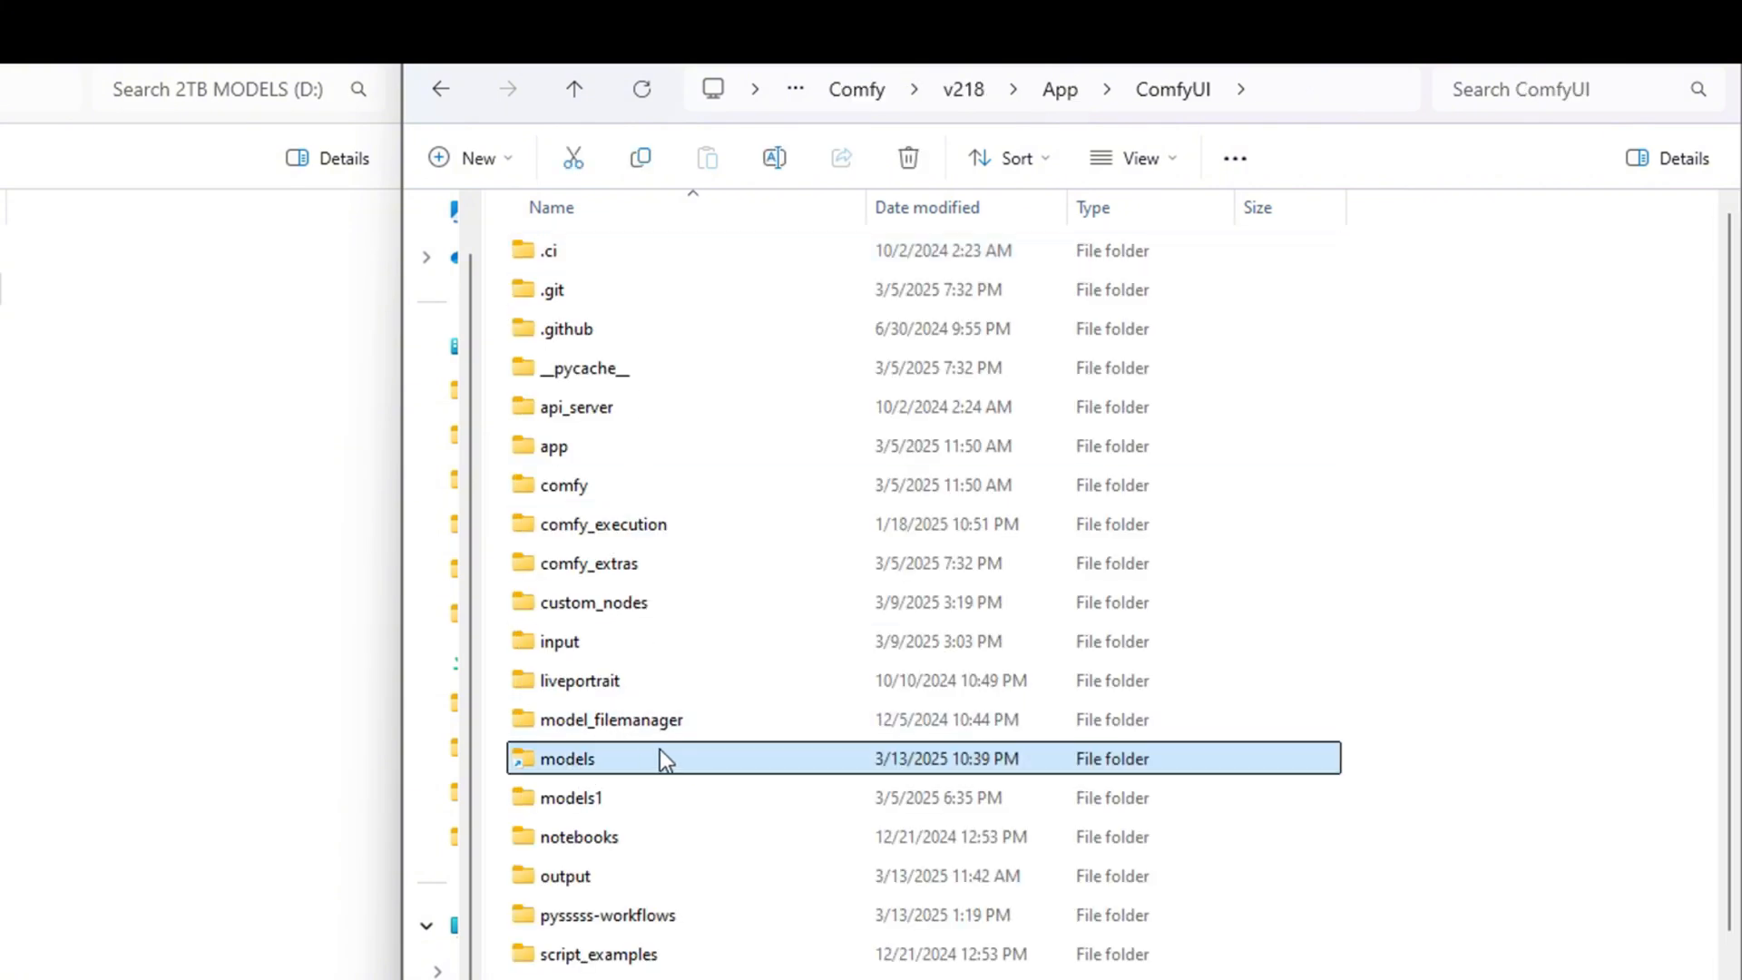
{"action": "mouse_move", "coordinate": [683, 760]}
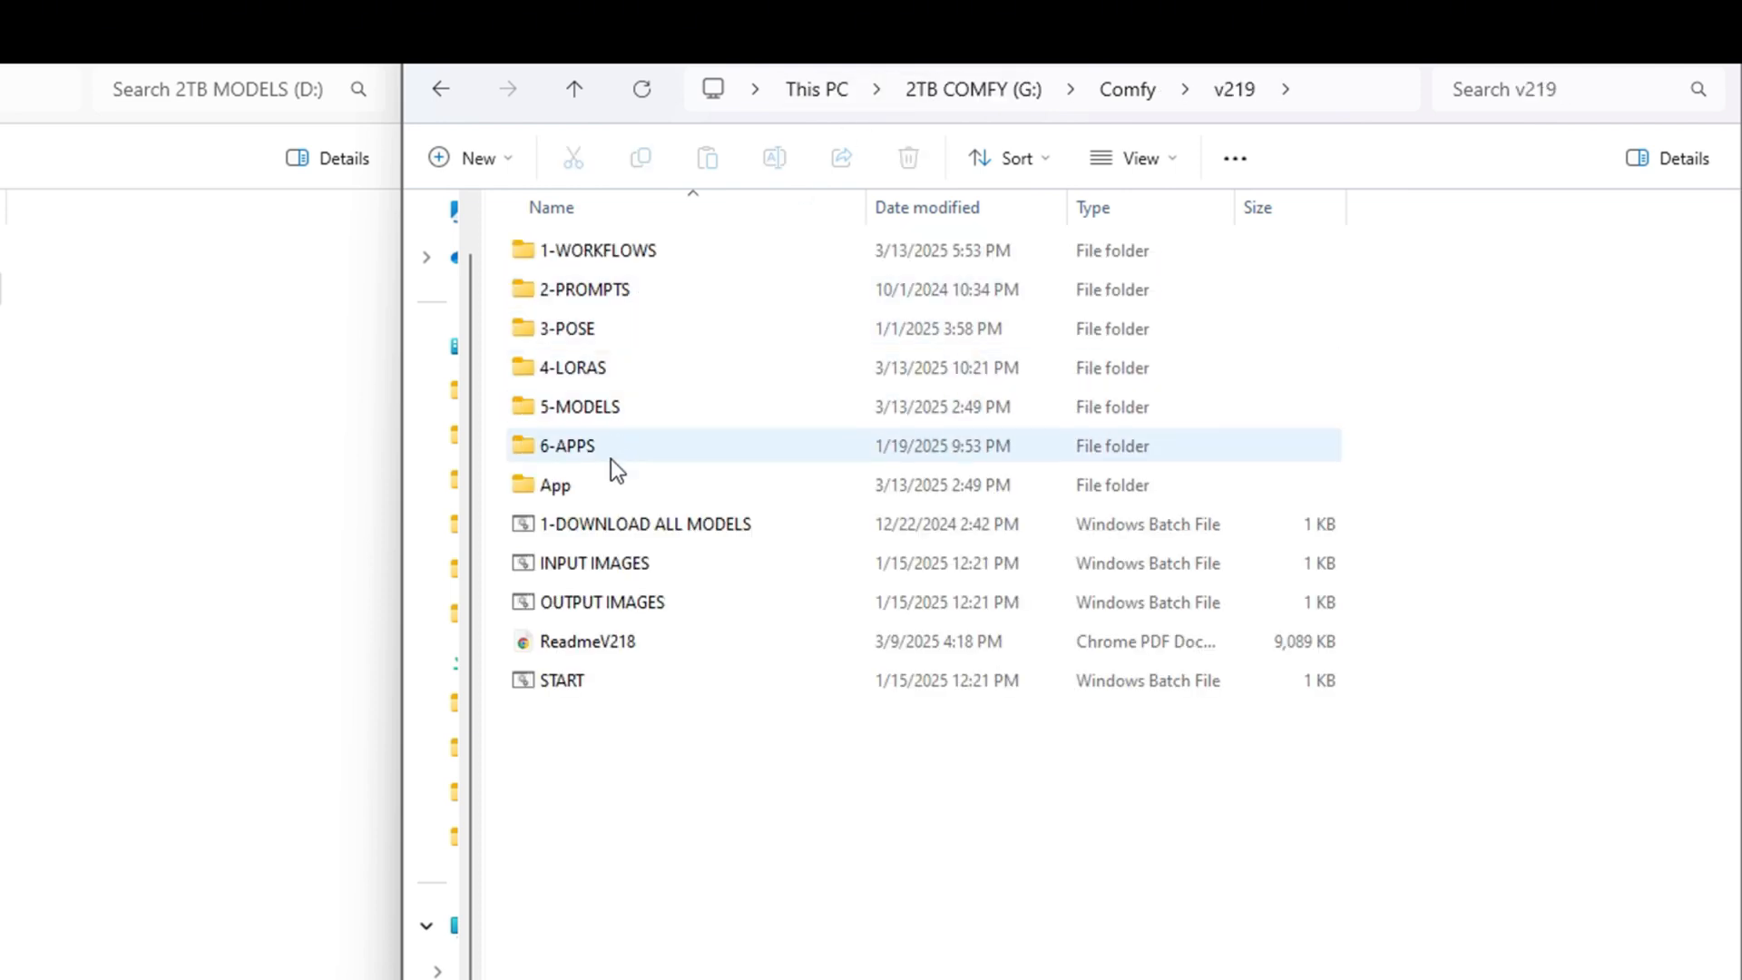
- Run the SYMLINK ADD - run as admin script from the v219 App folder
{"action": "double_click", "coordinate": [556, 485]}
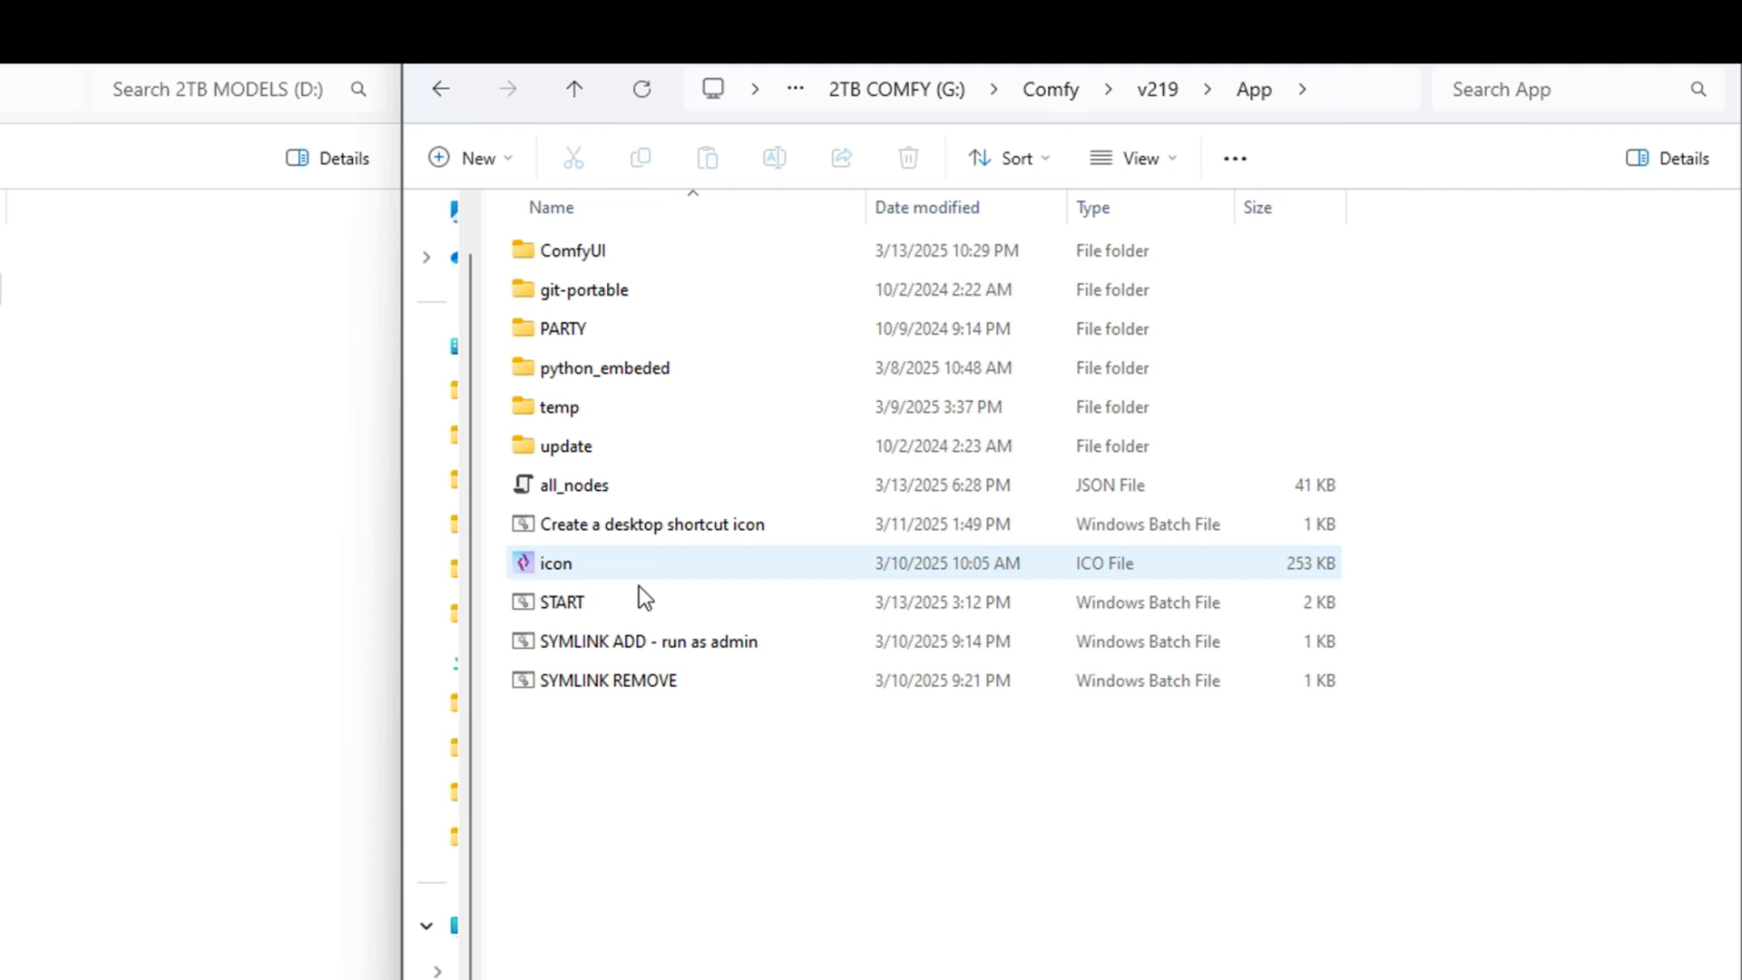
{"action": "left_click", "coordinate": [648, 641]}
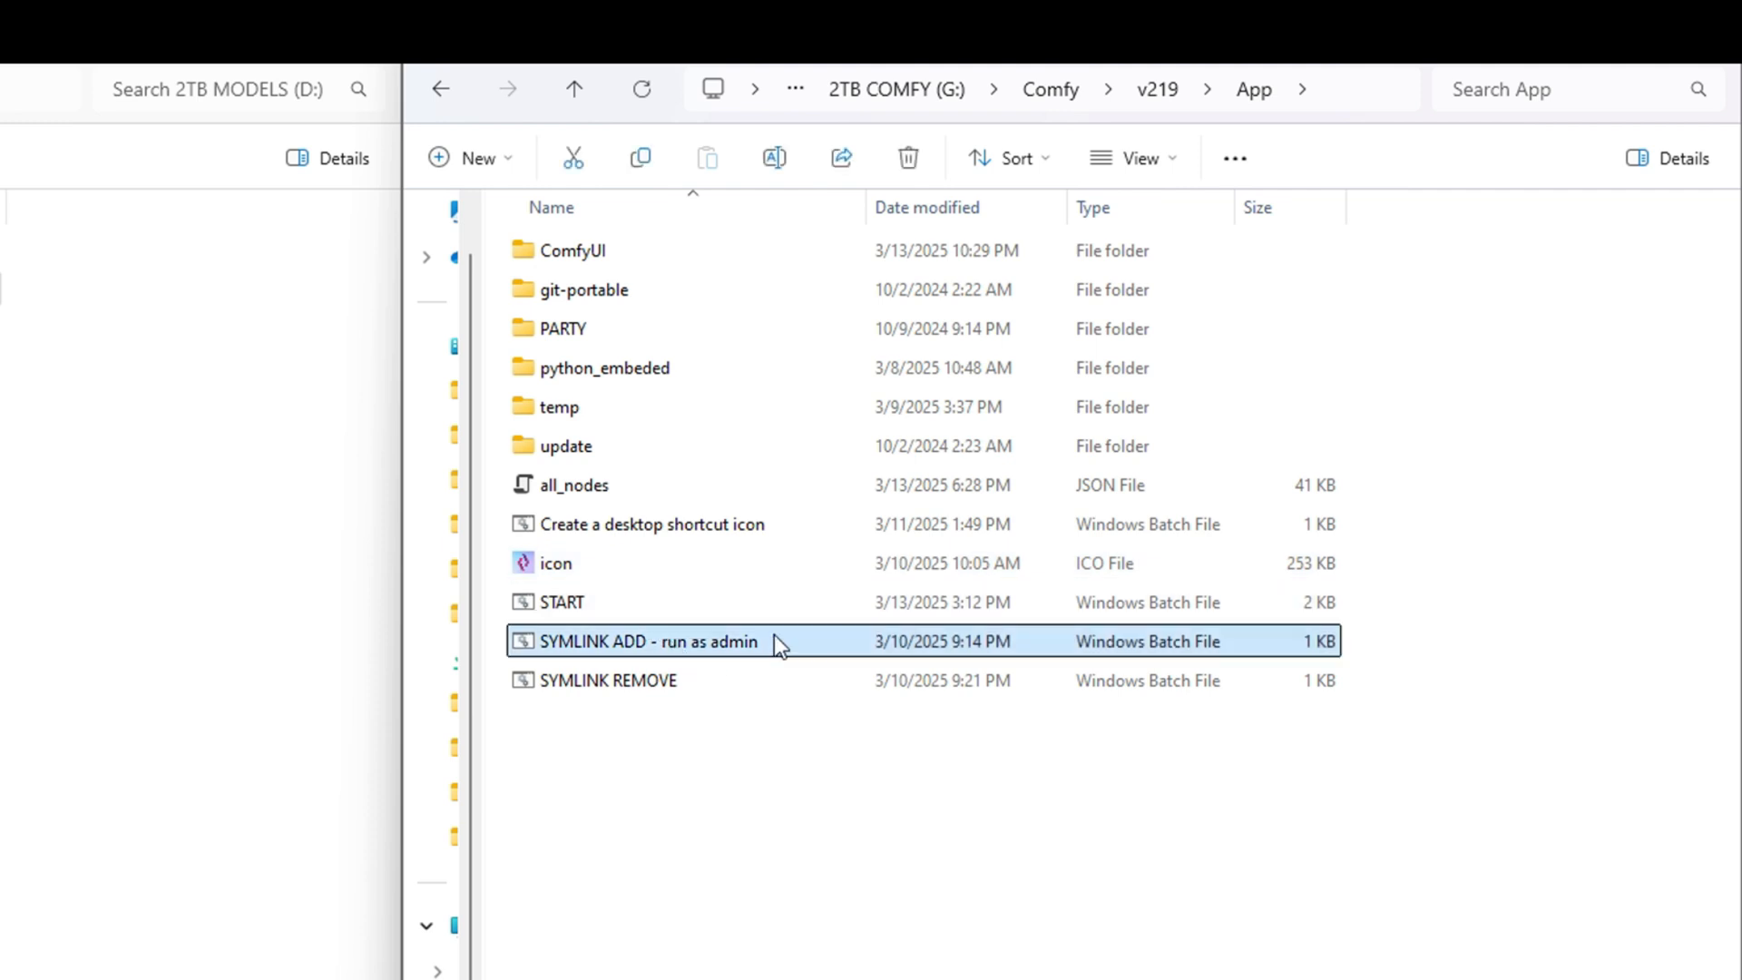
{"action": "mouse_move", "coordinate": [902, 824]}
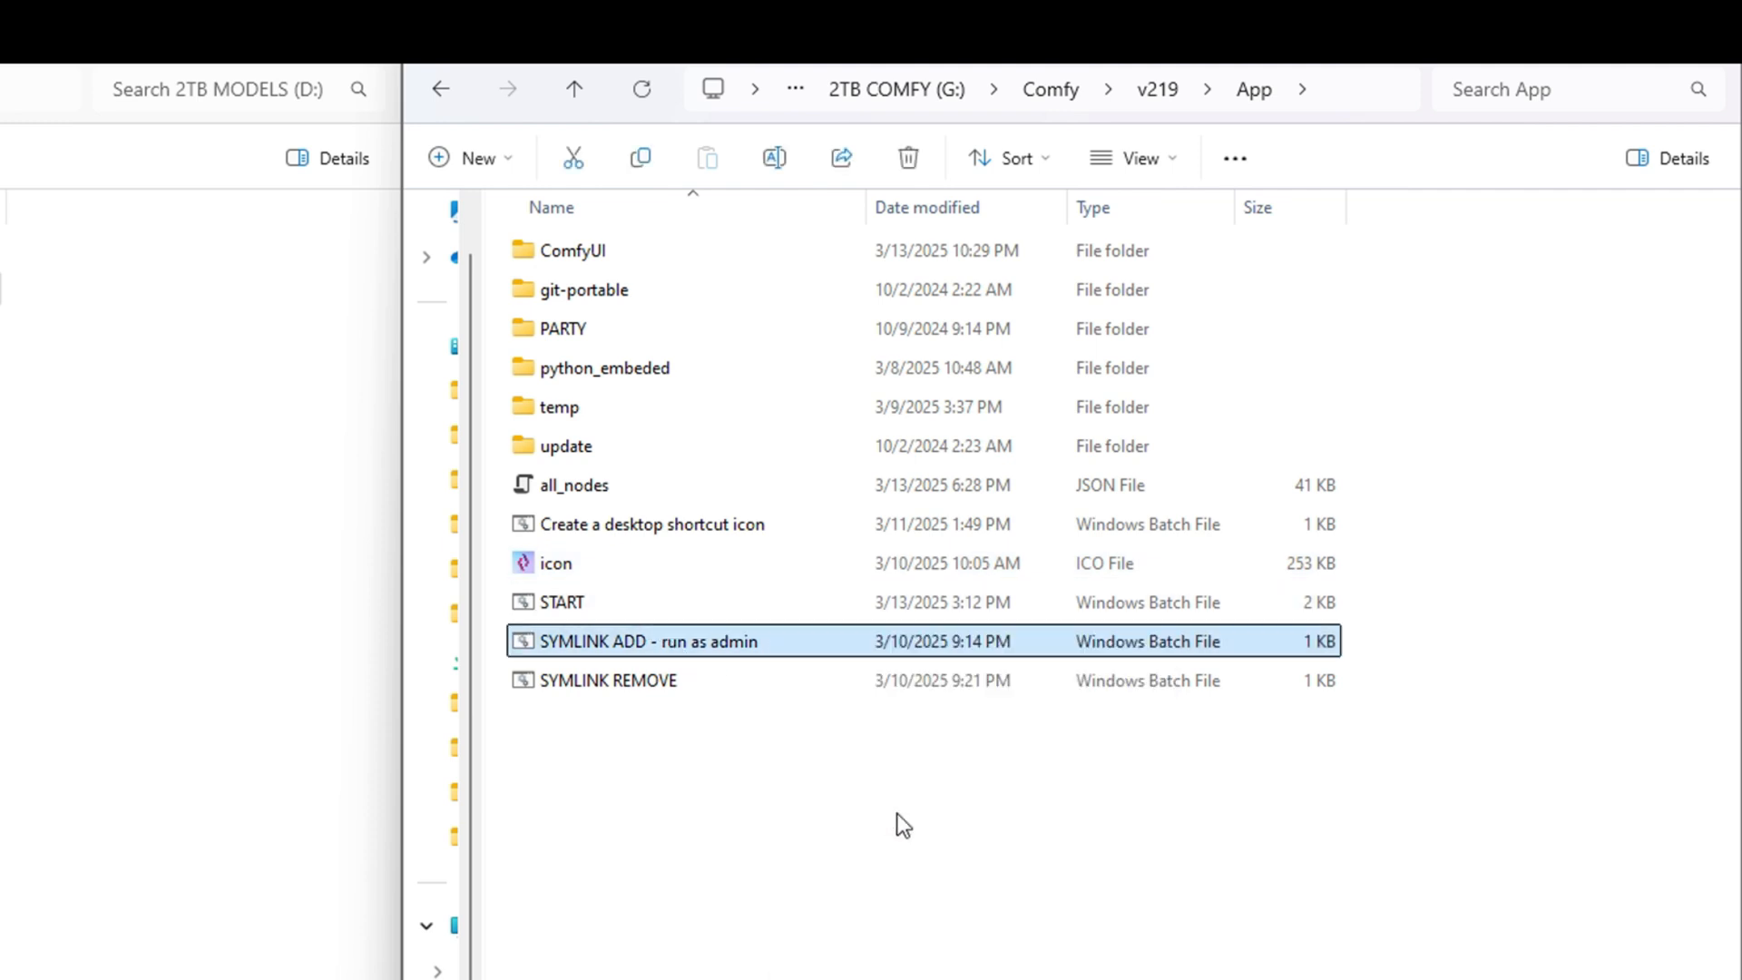
{"action": "double_click", "coordinate": [650, 640]}
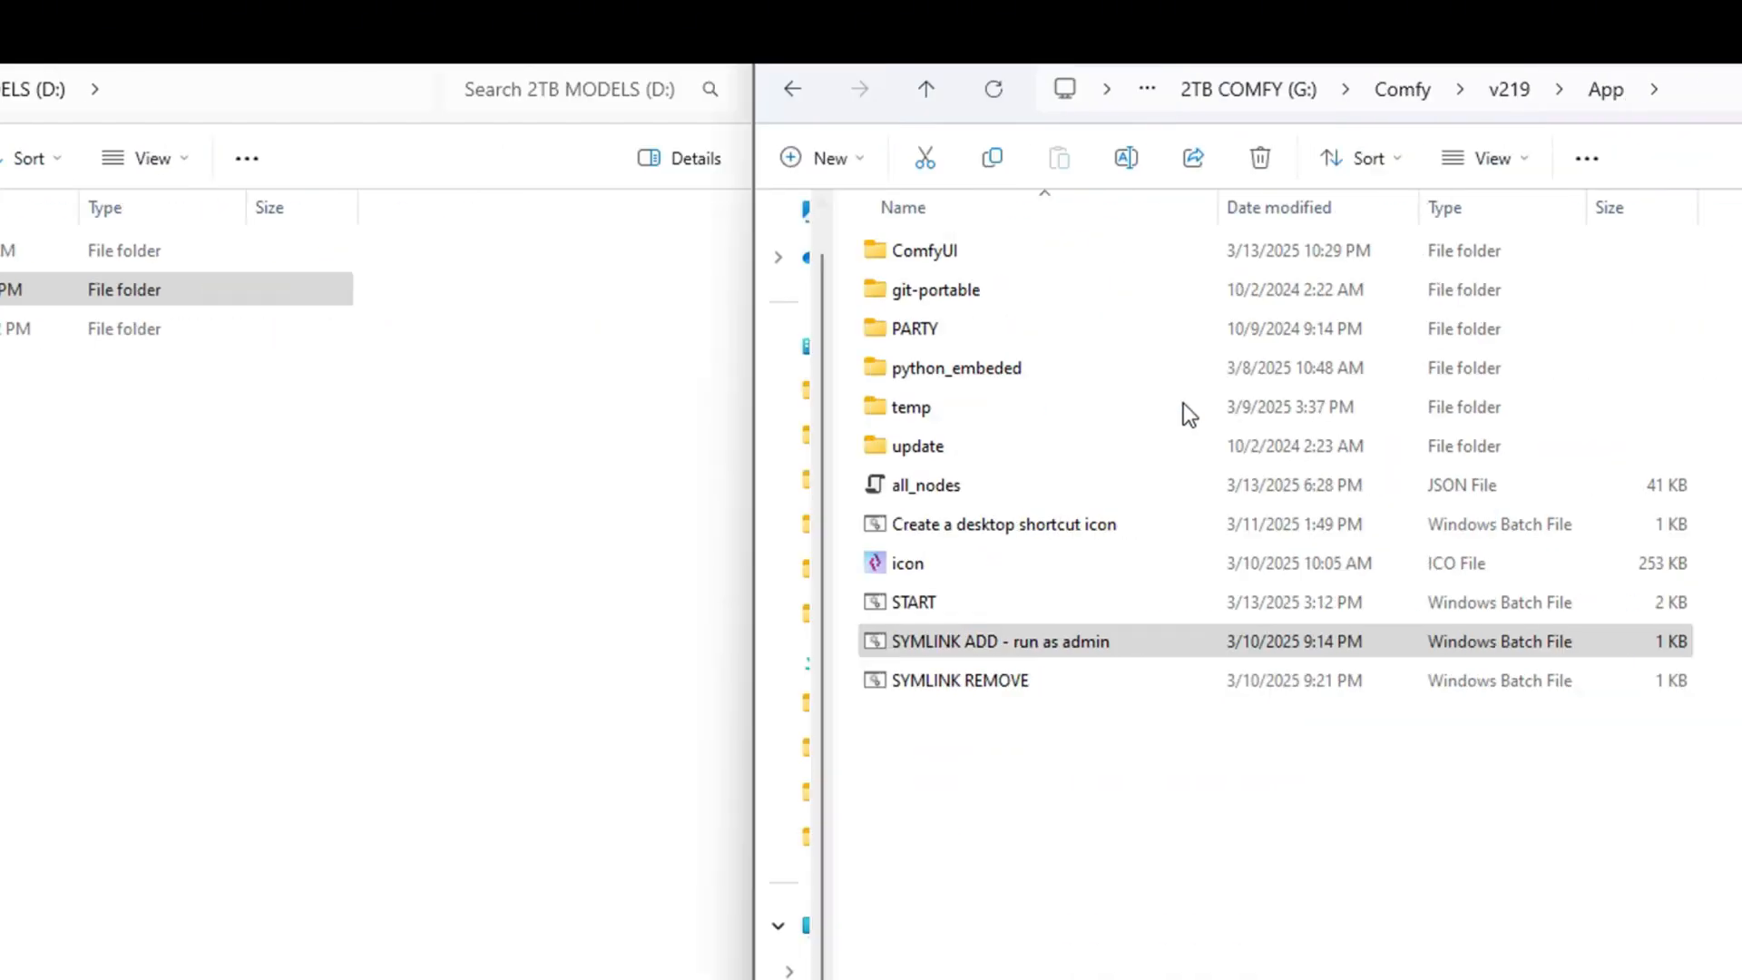
- View v219's ComfyUI folder and select its link-style models folder beside models1
{"action": "double_click", "coordinate": [924, 251]}
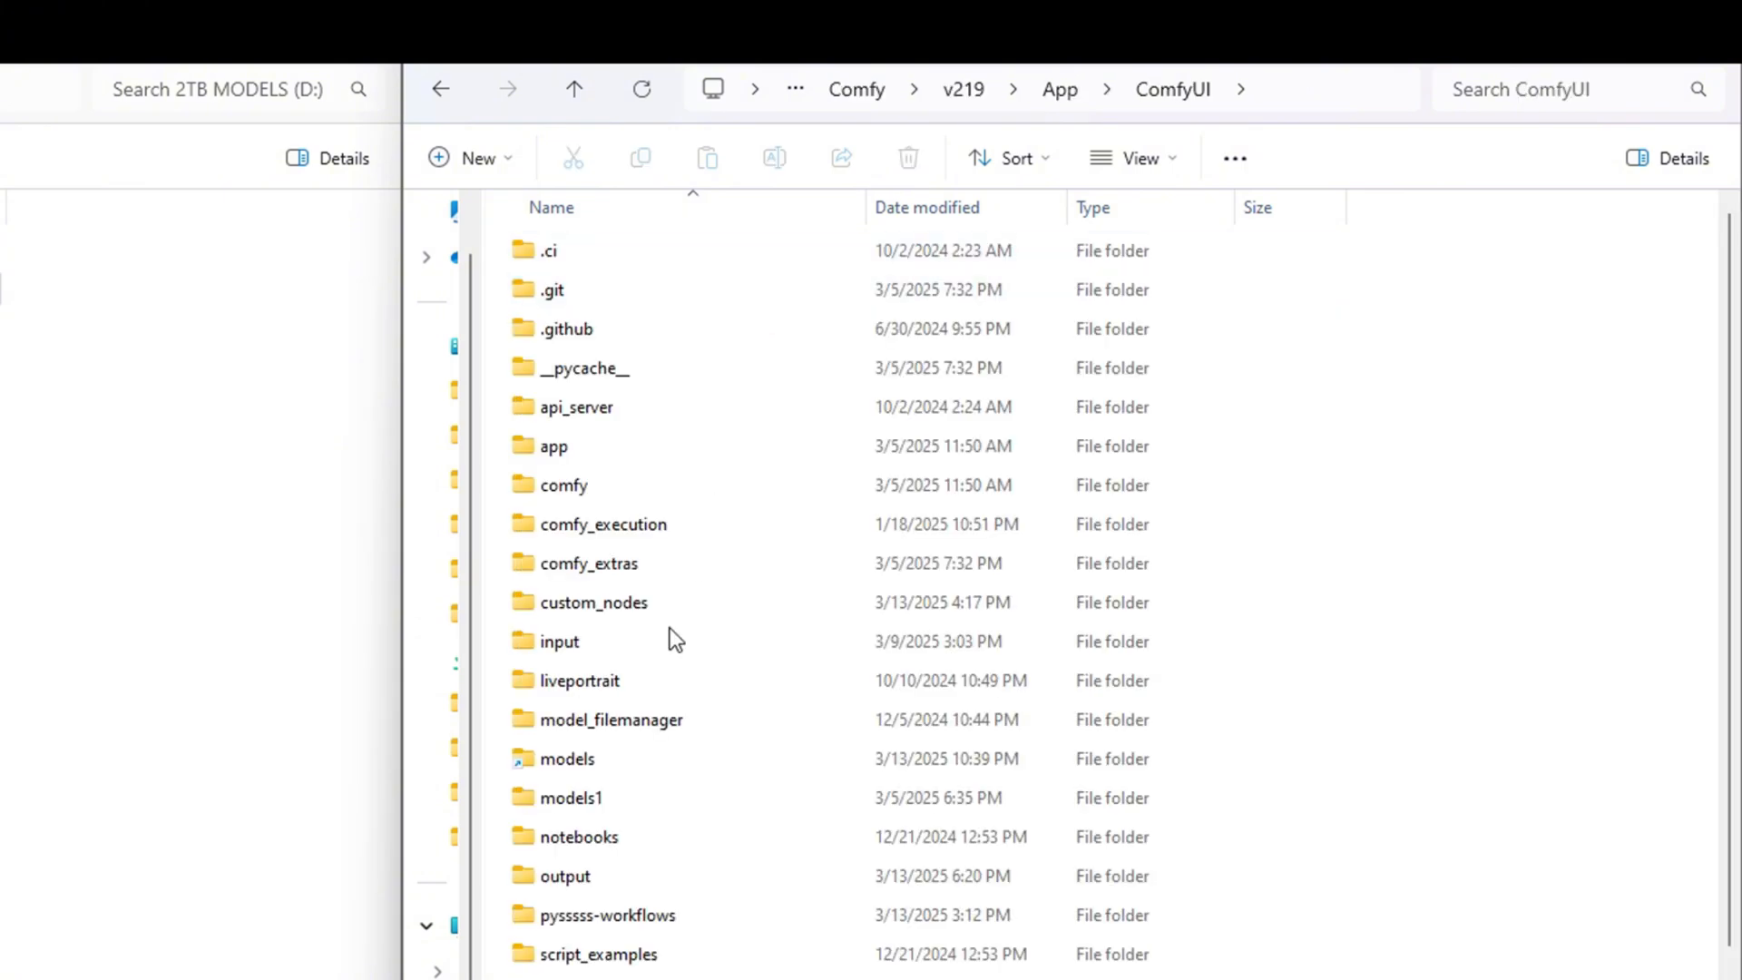
{"action": "left_click", "coordinate": [567, 759]}
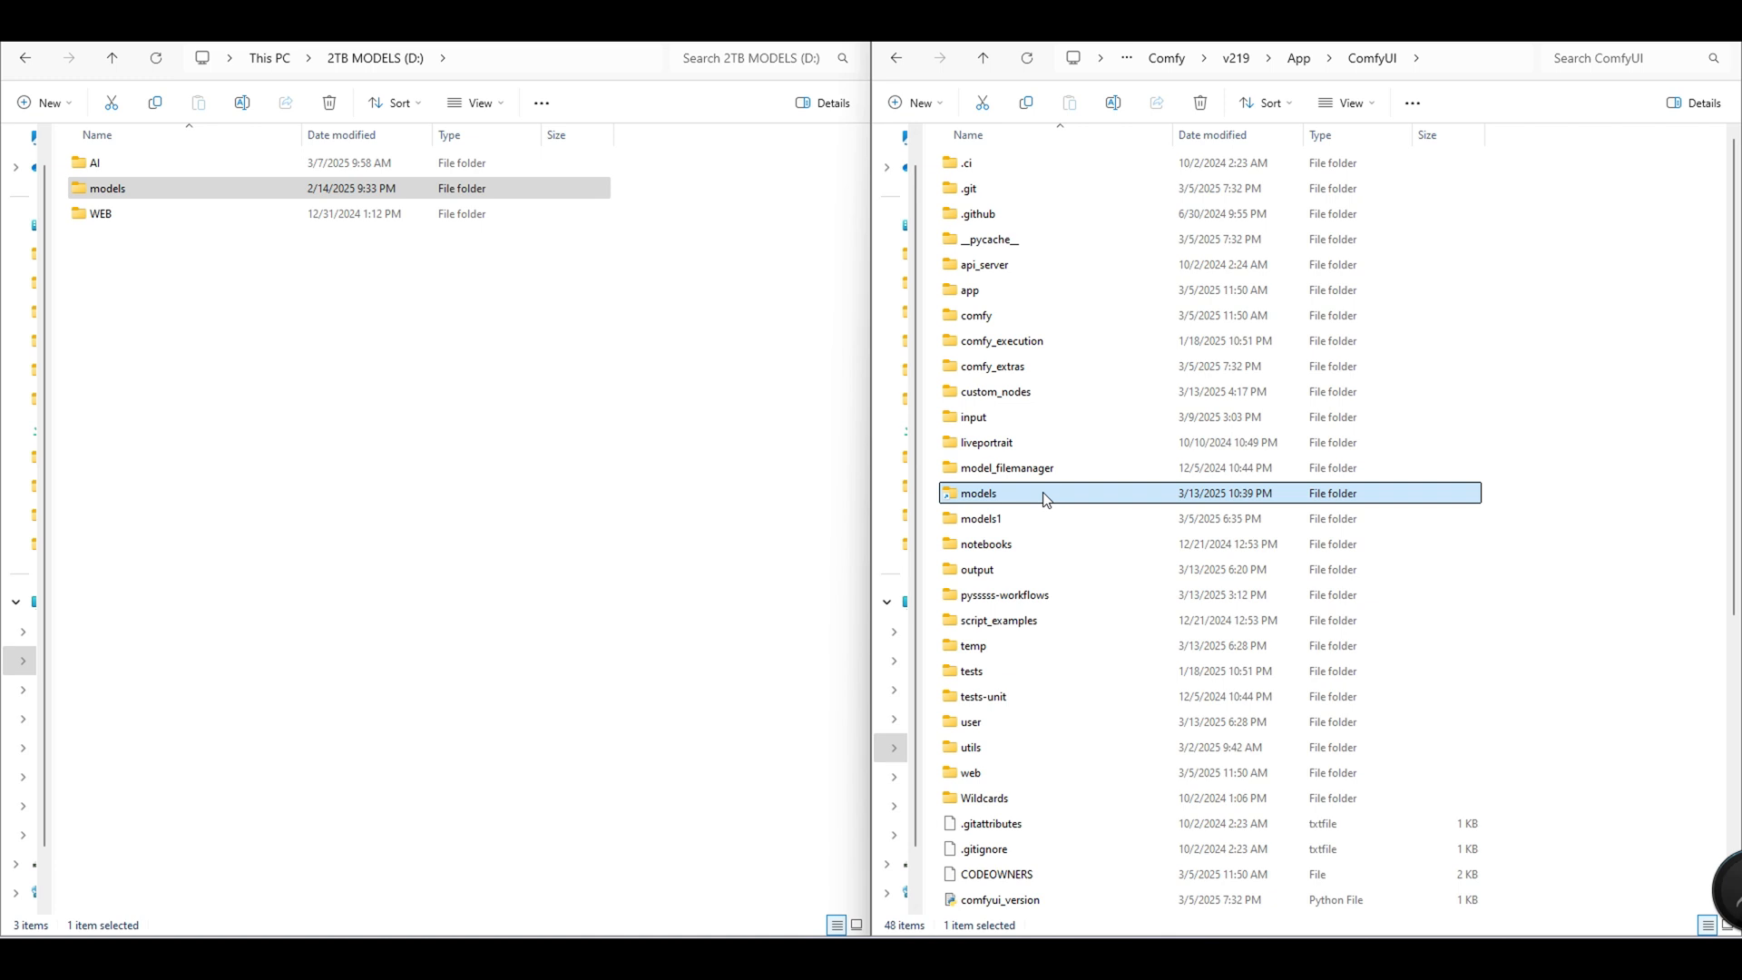
{"action": "mouse_move", "coordinate": [1056, 497]}
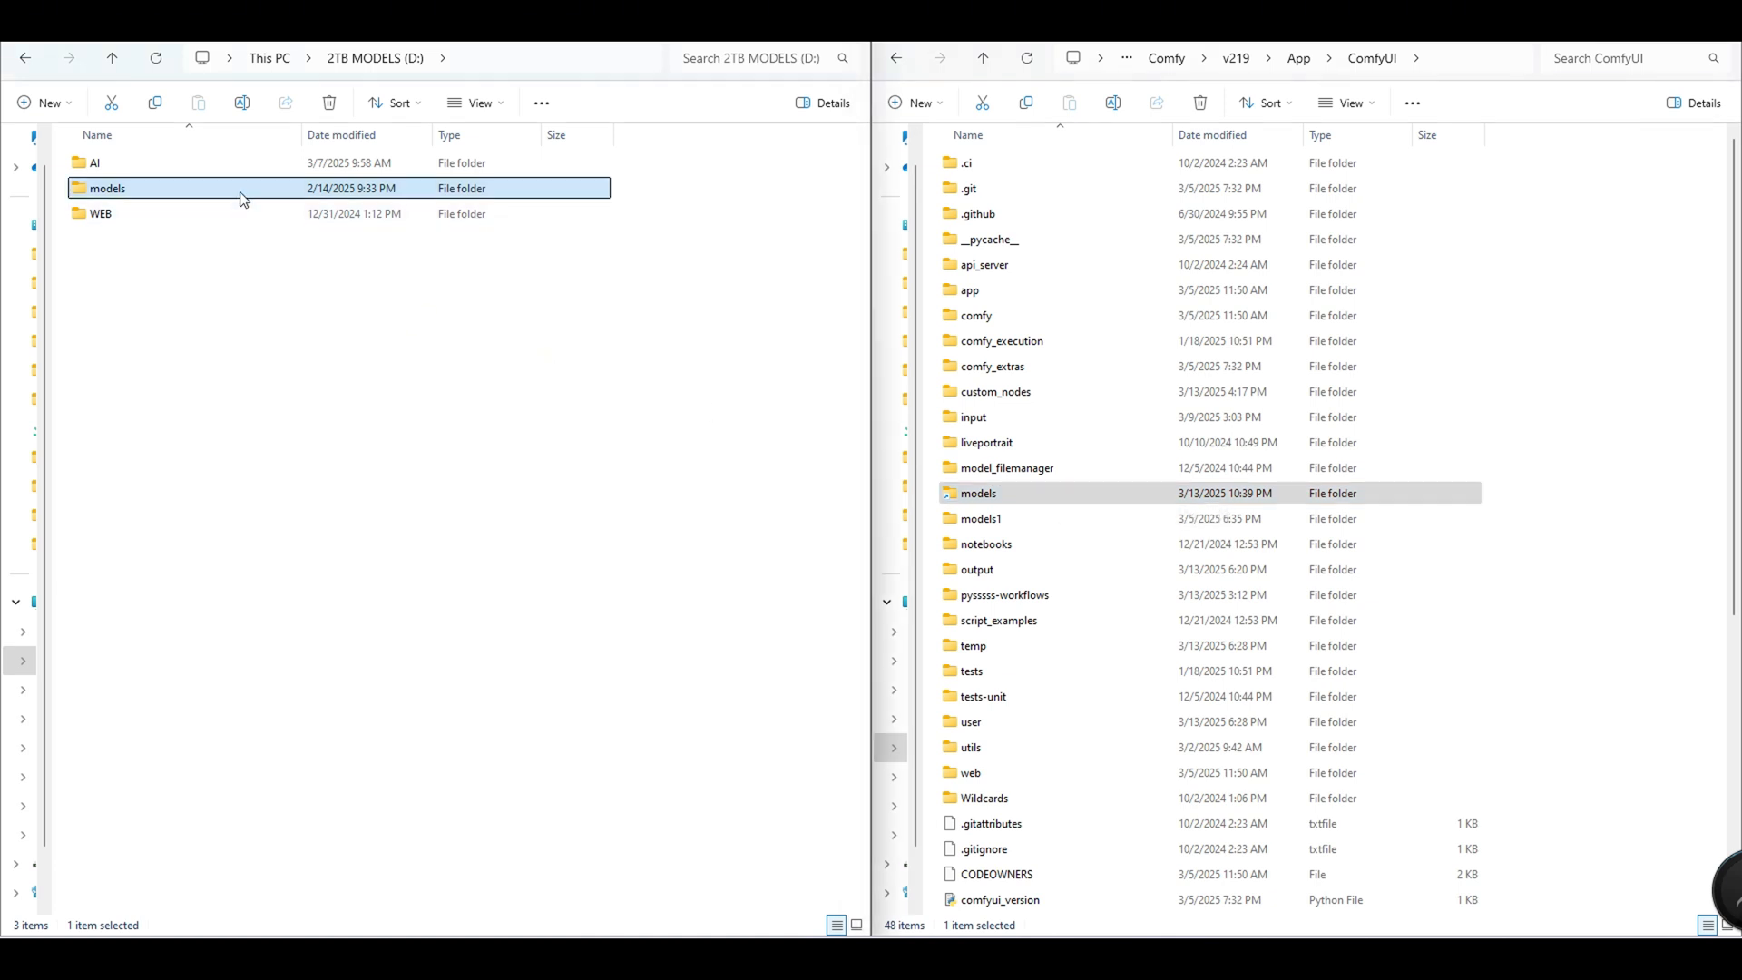
{"action": "mouse_move", "coordinate": [238, 186]}
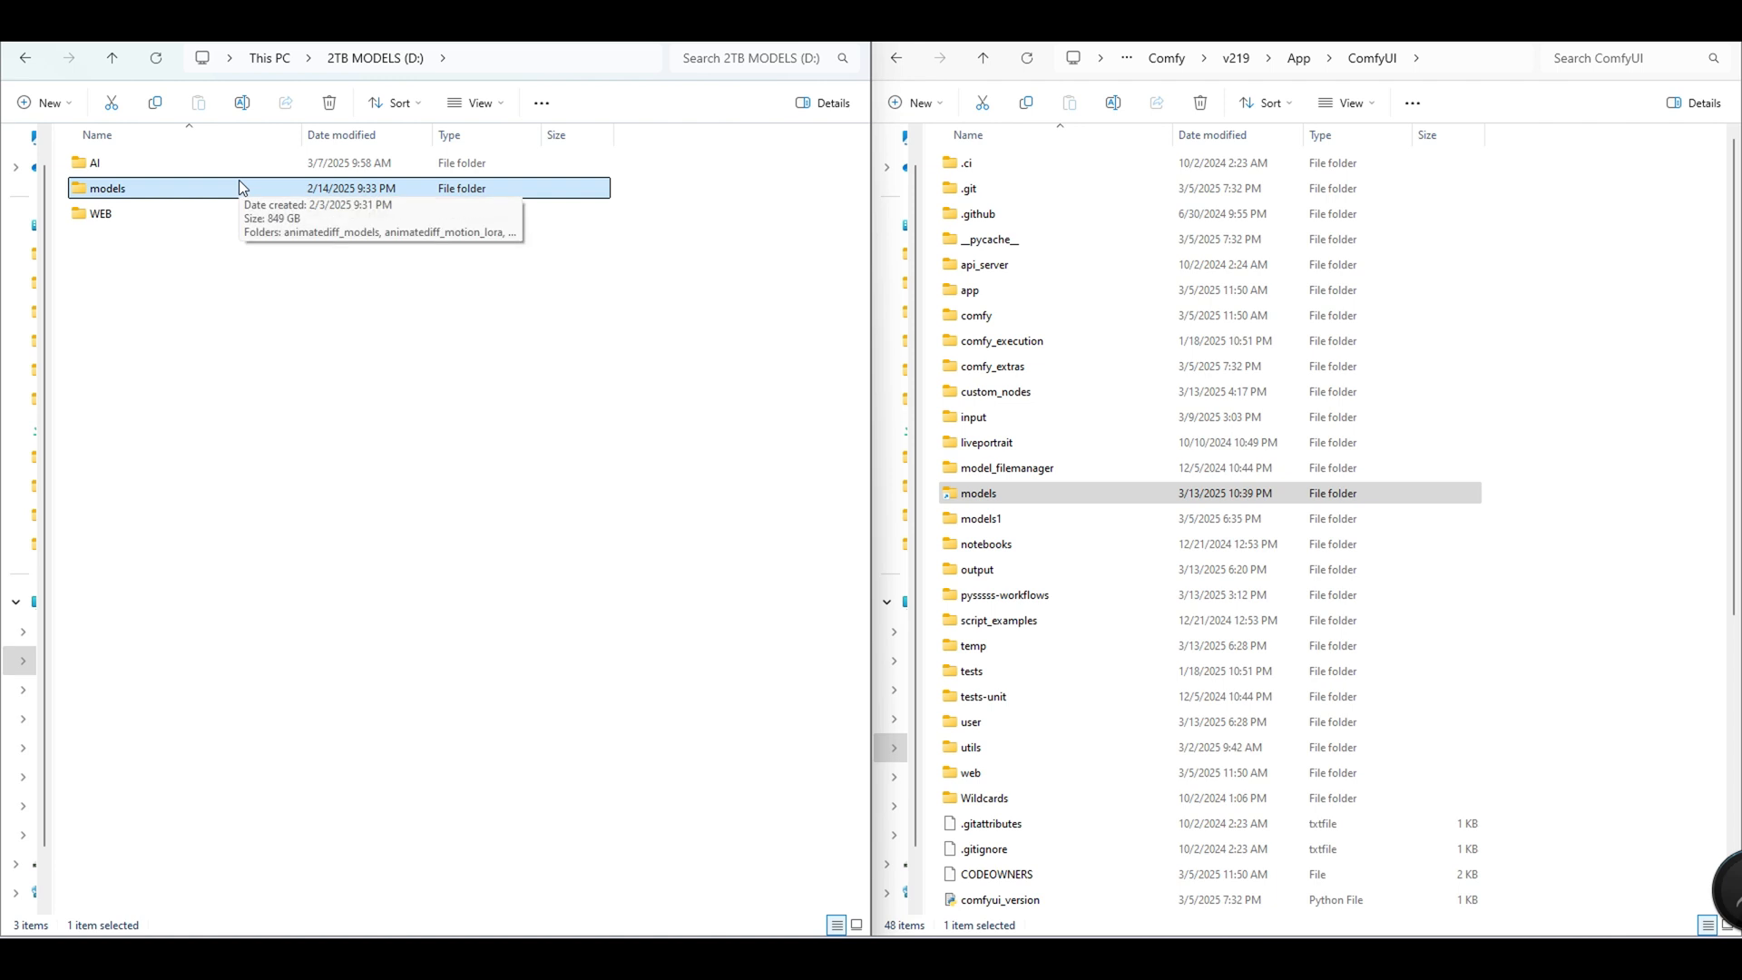
- Select the models folder on the D: drive to check its tooltip
{"action": "left_click", "coordinate": [1298, 58]}
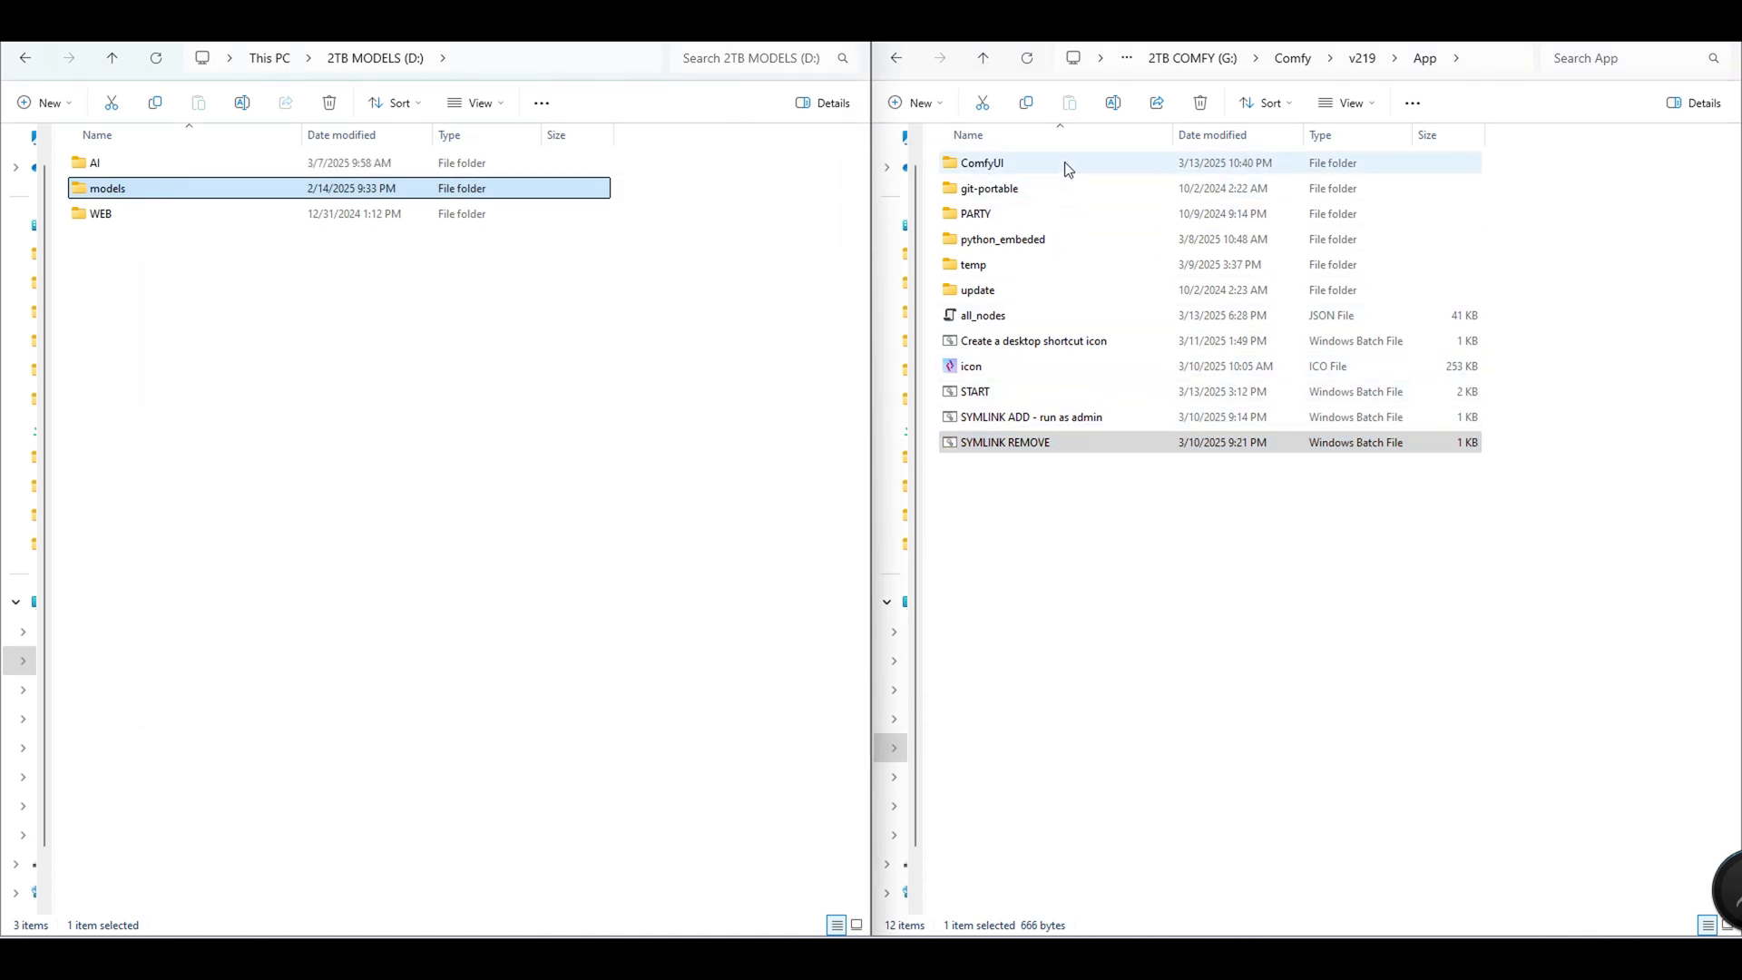
- Compare v219's models1 folder with v218's linked models folder side by side
{"action": "double_click", "coordinate": [982, 162]}
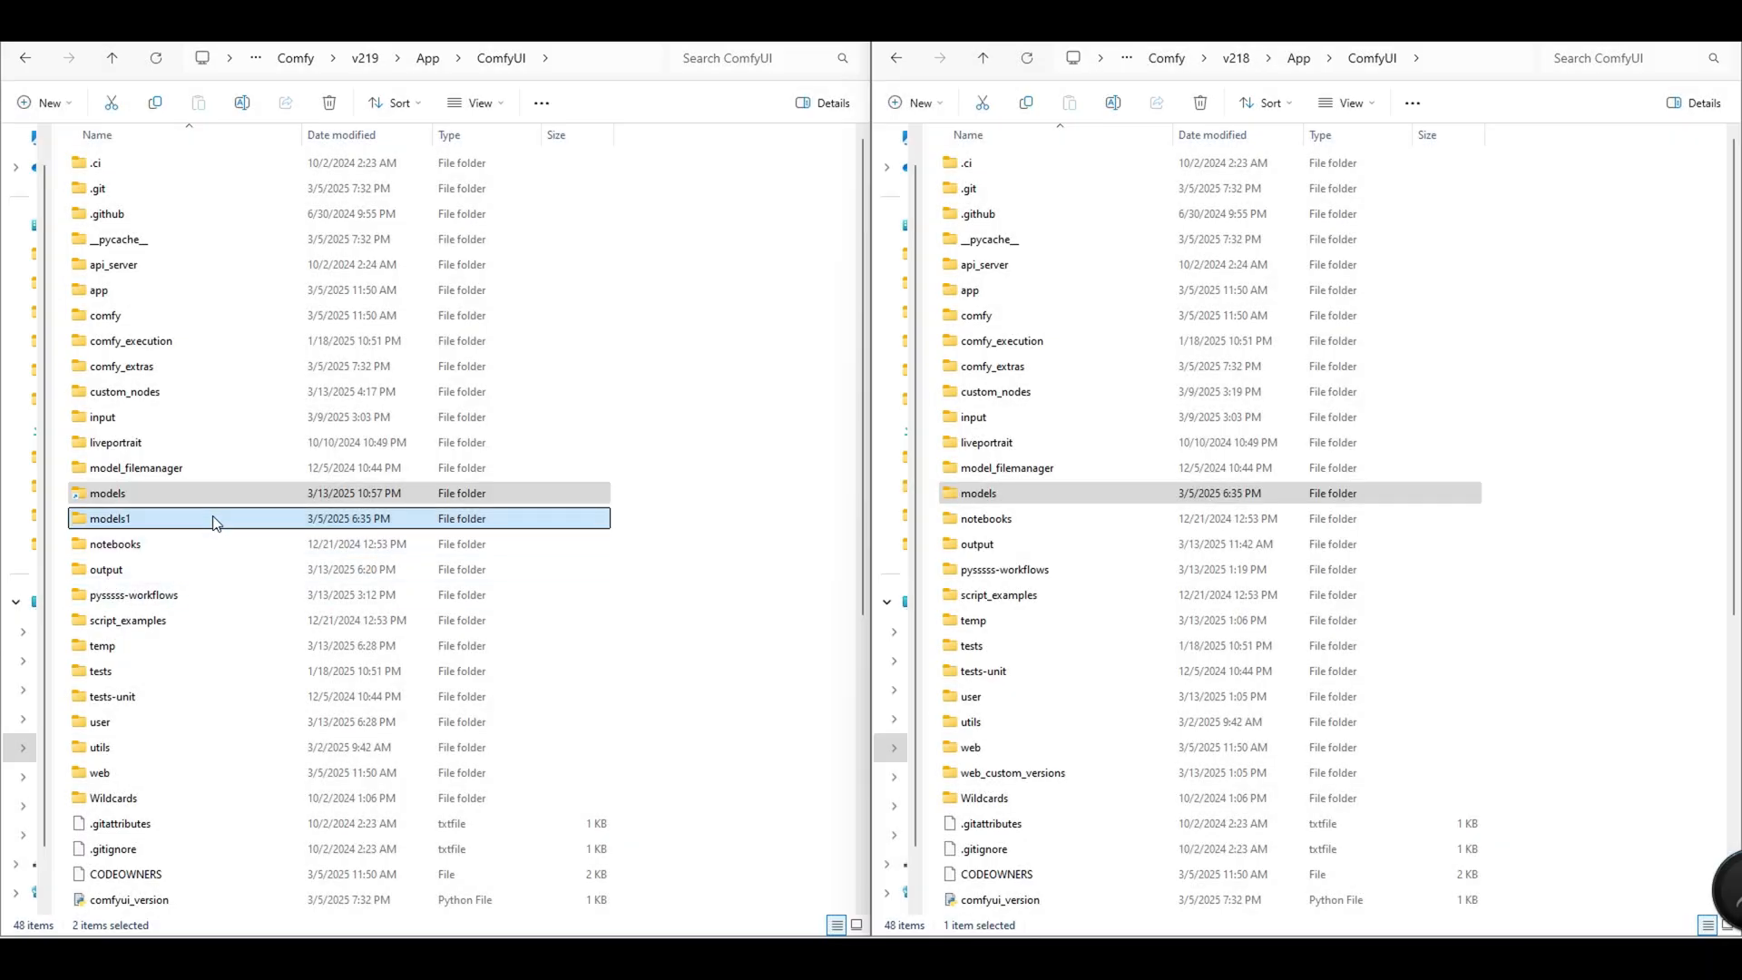
{"action": "left_click", "coordinate": [111, 517]}
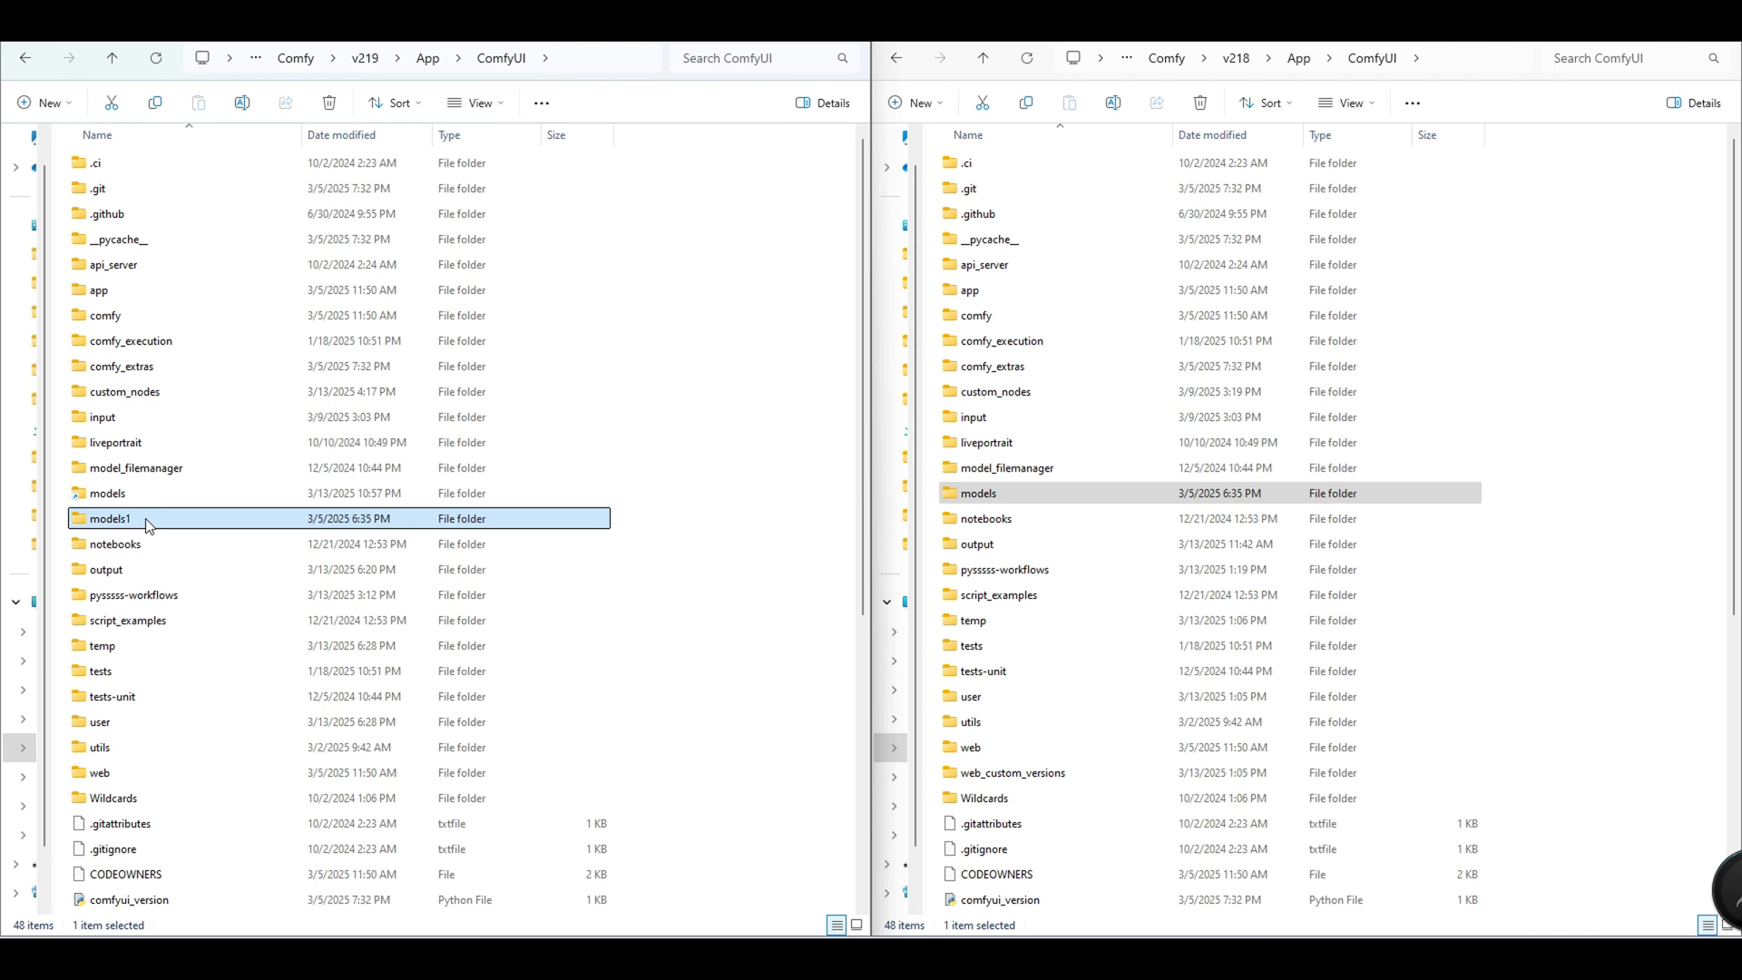
{"action": "mouse_move", "coordinate": [681, 528]}
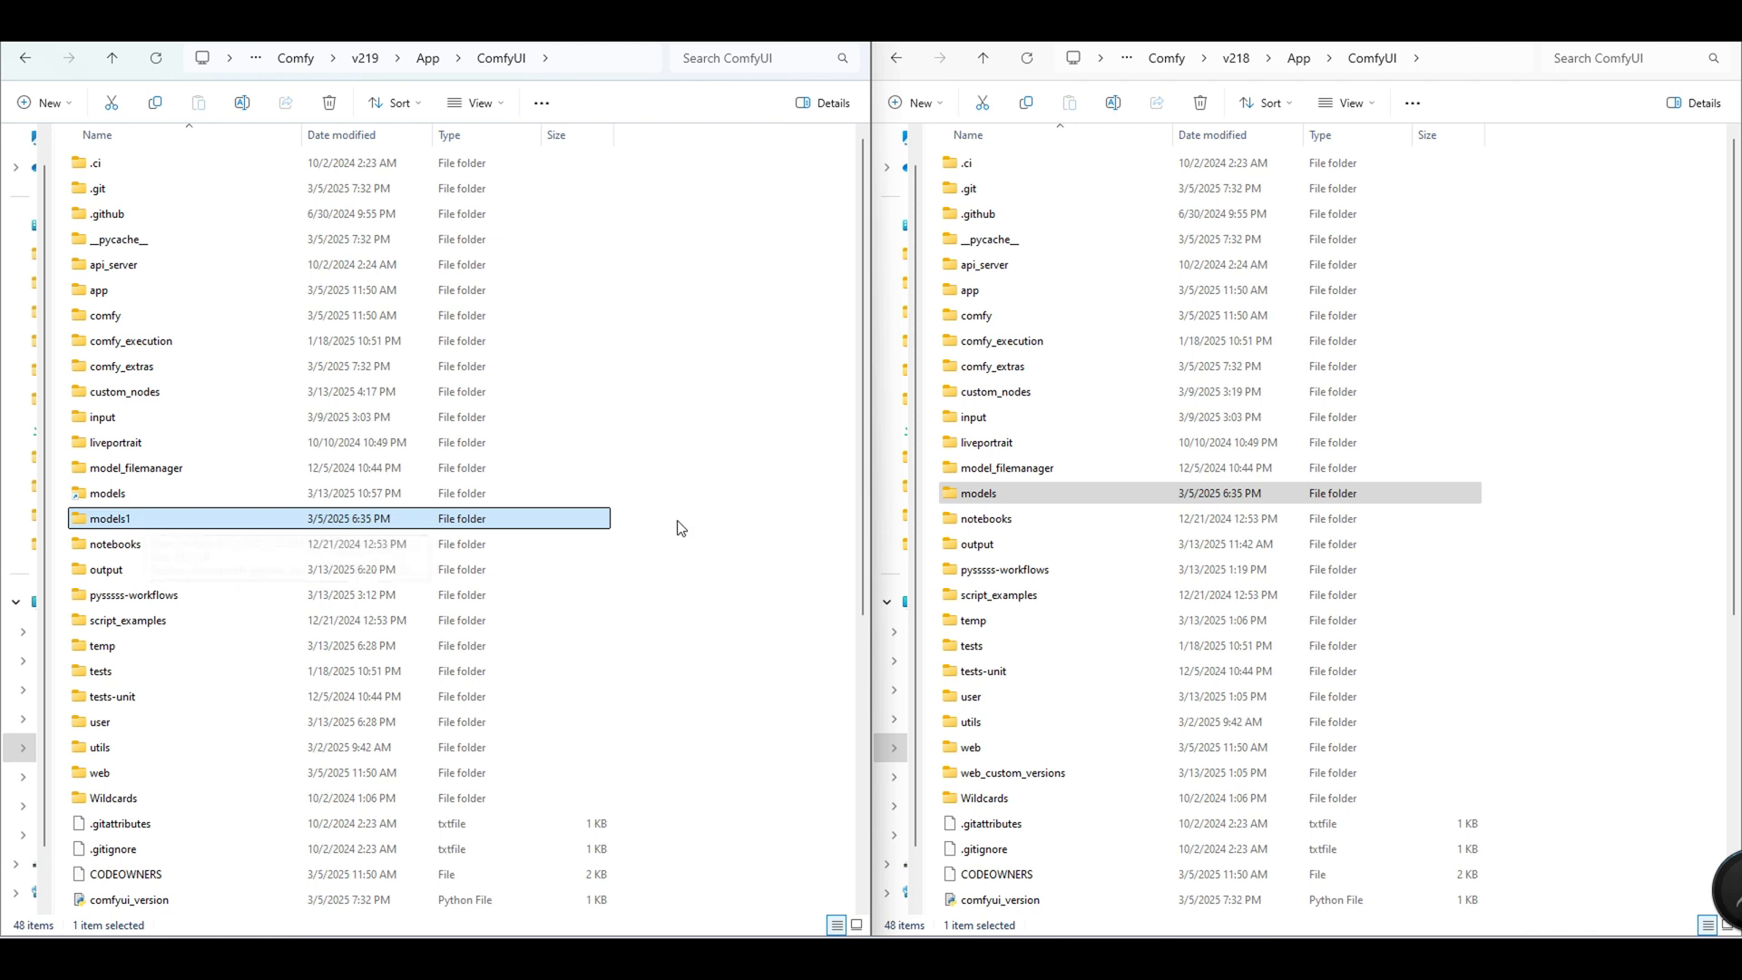
{"action": "left_click", "coordinate": [978, 492]}
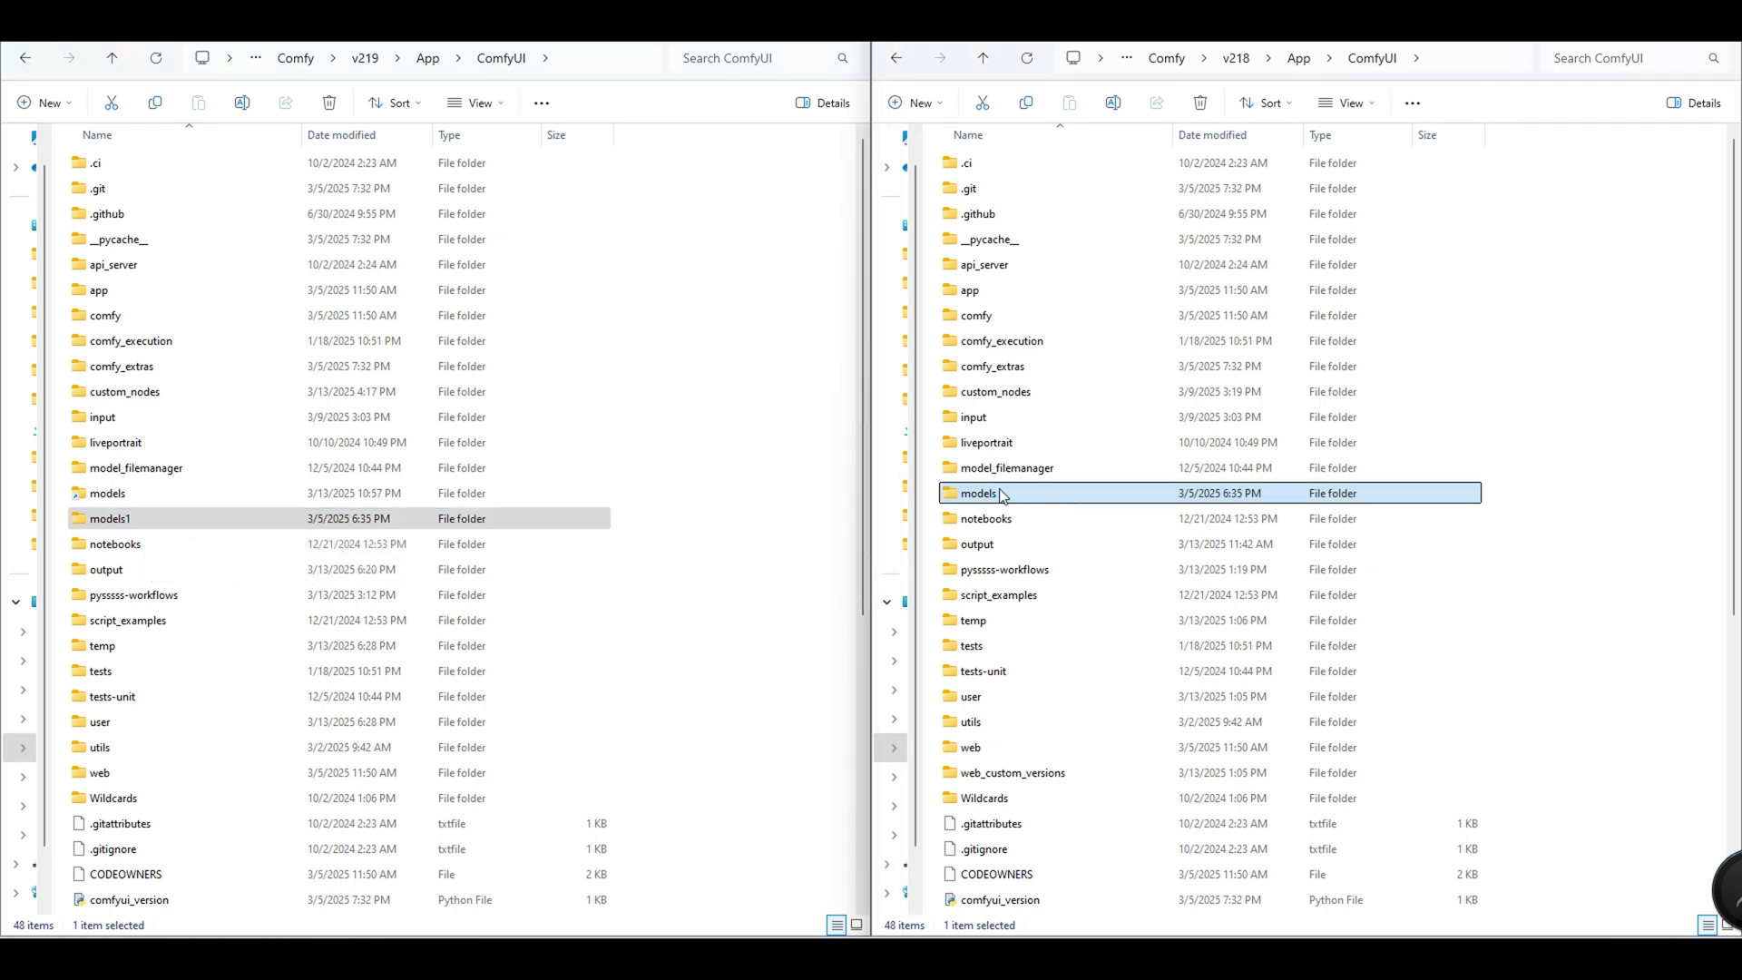